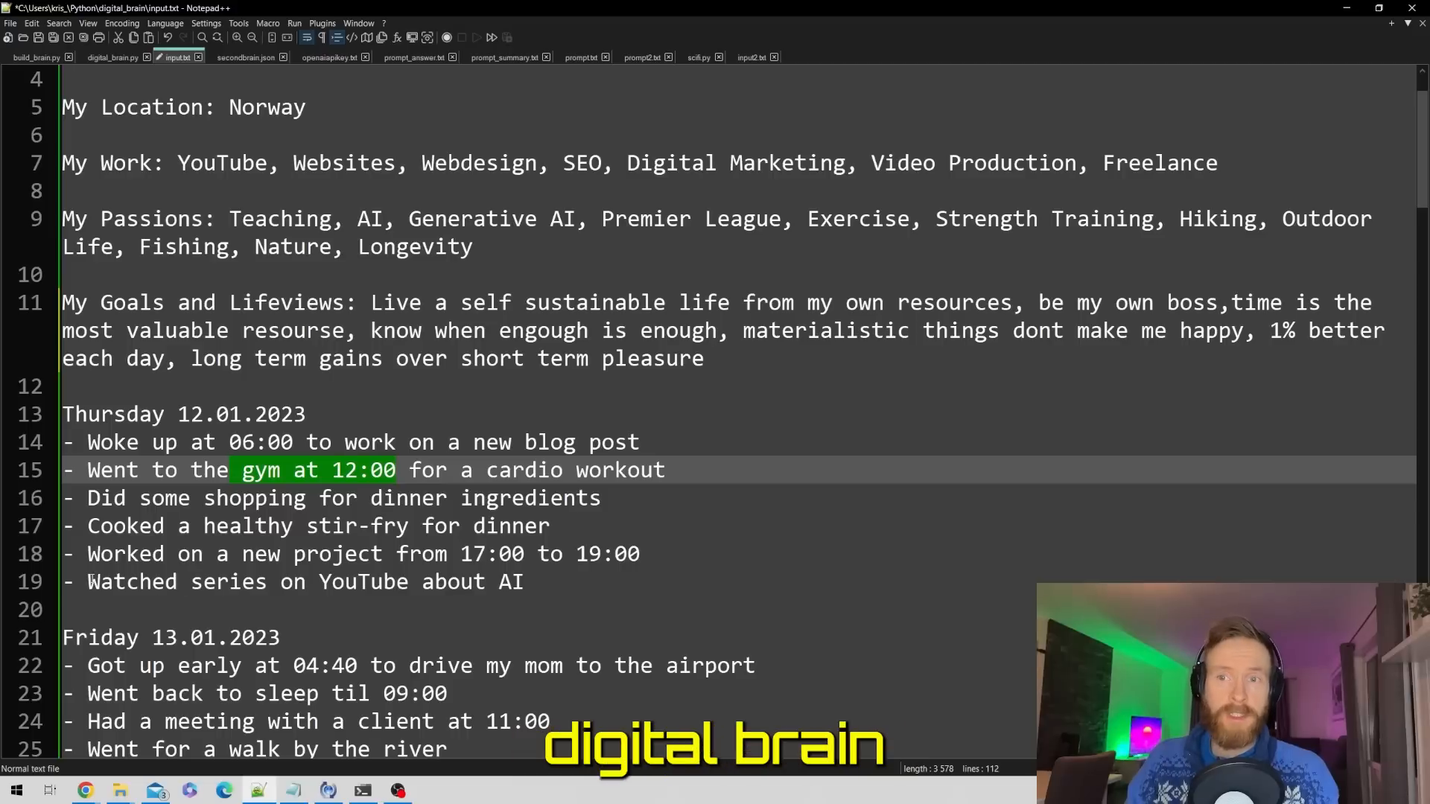
# Step: Scroll down through the daily notes in input.txt, selecting a few words along the way
pyautogui.scroll(-3)
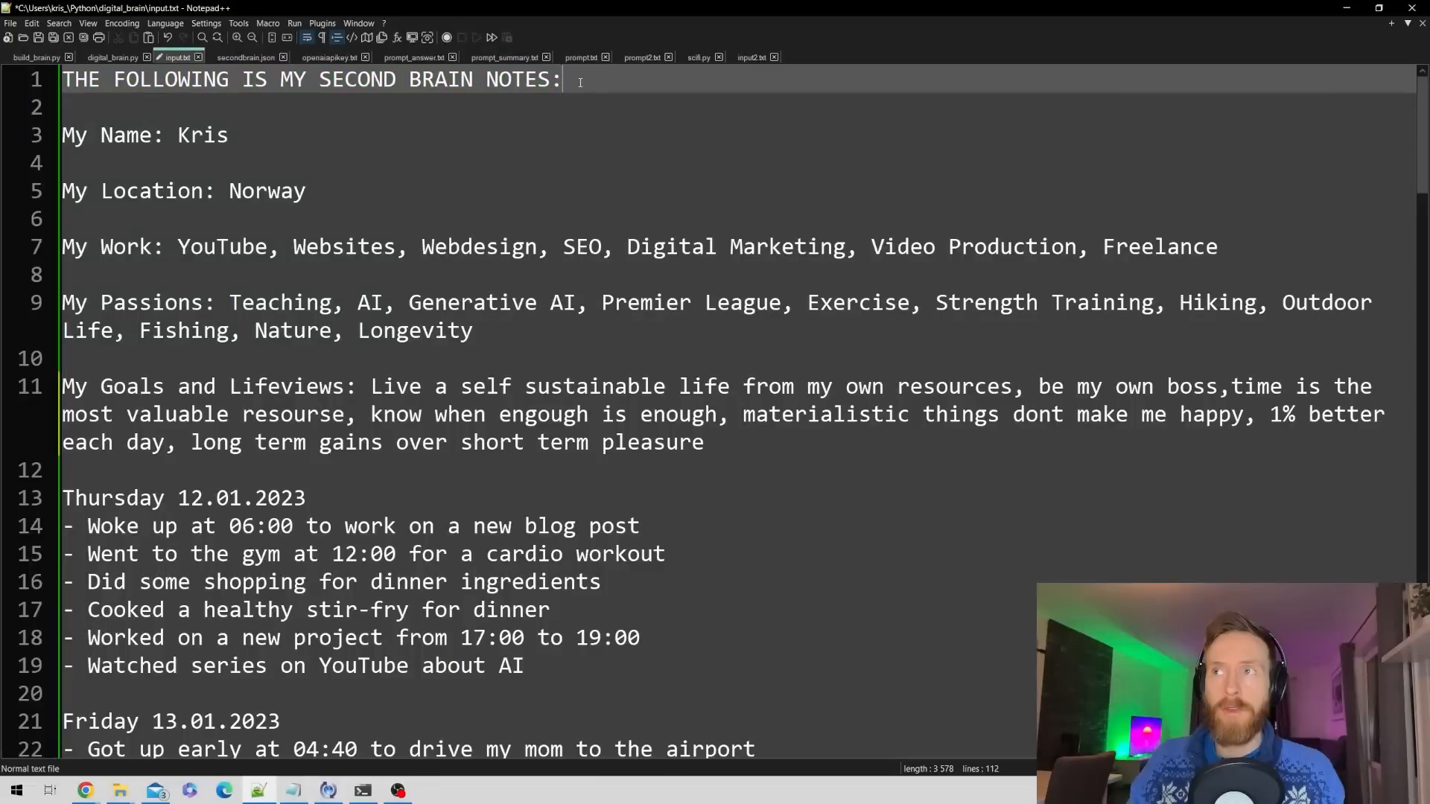
pyautogui.doubleClick(201, 135)
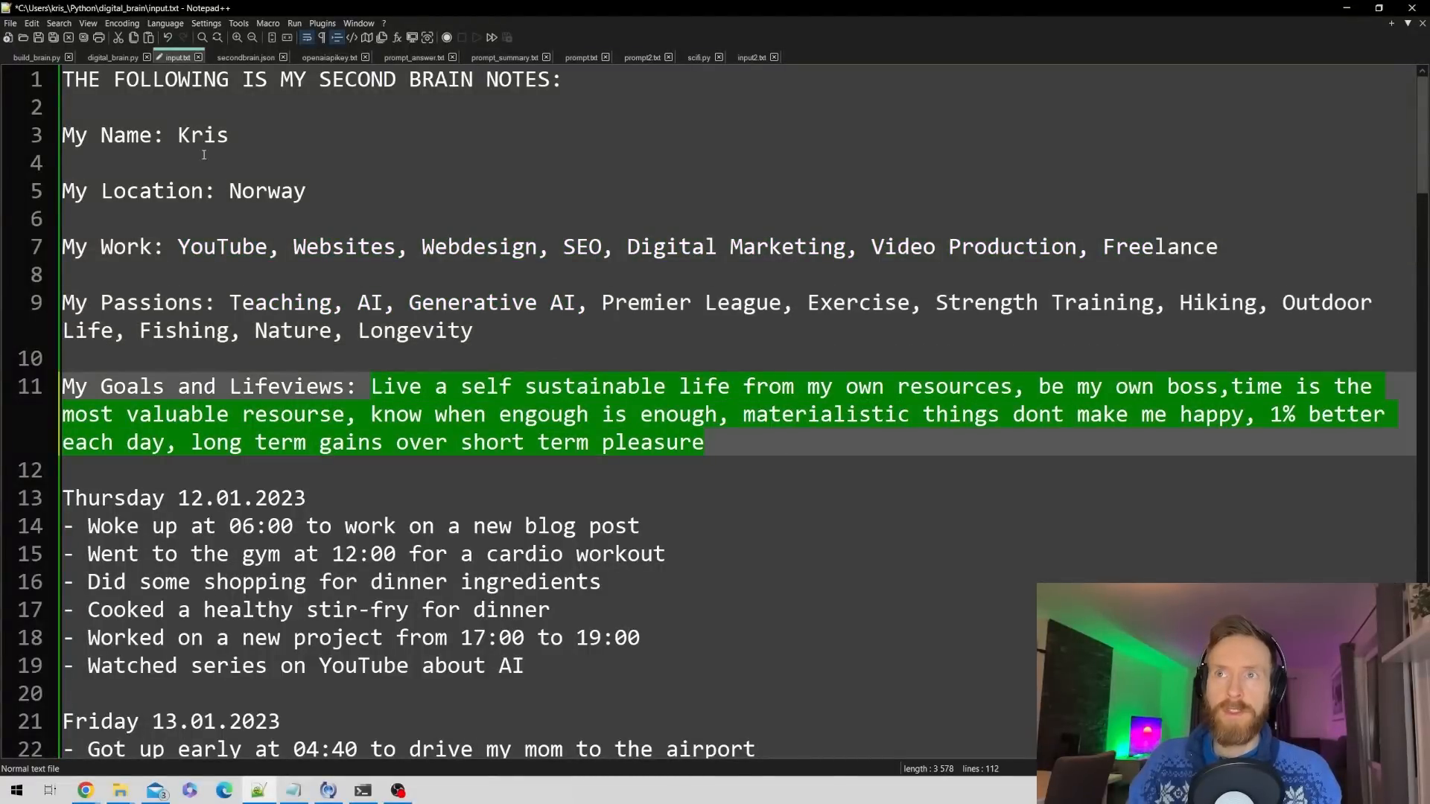
pyautogui.click(183, 246)
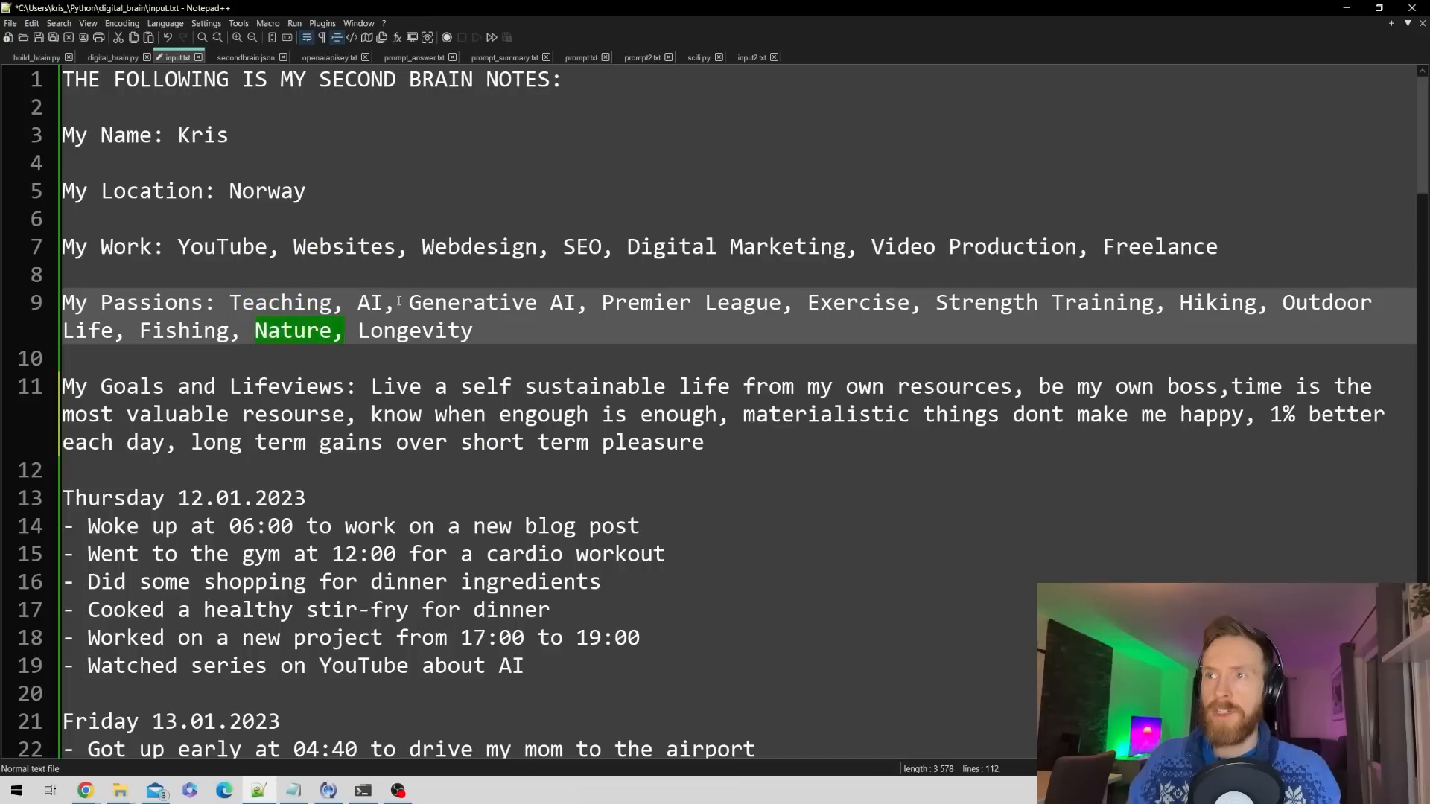
pyautogui.doubleClick(653, 302)
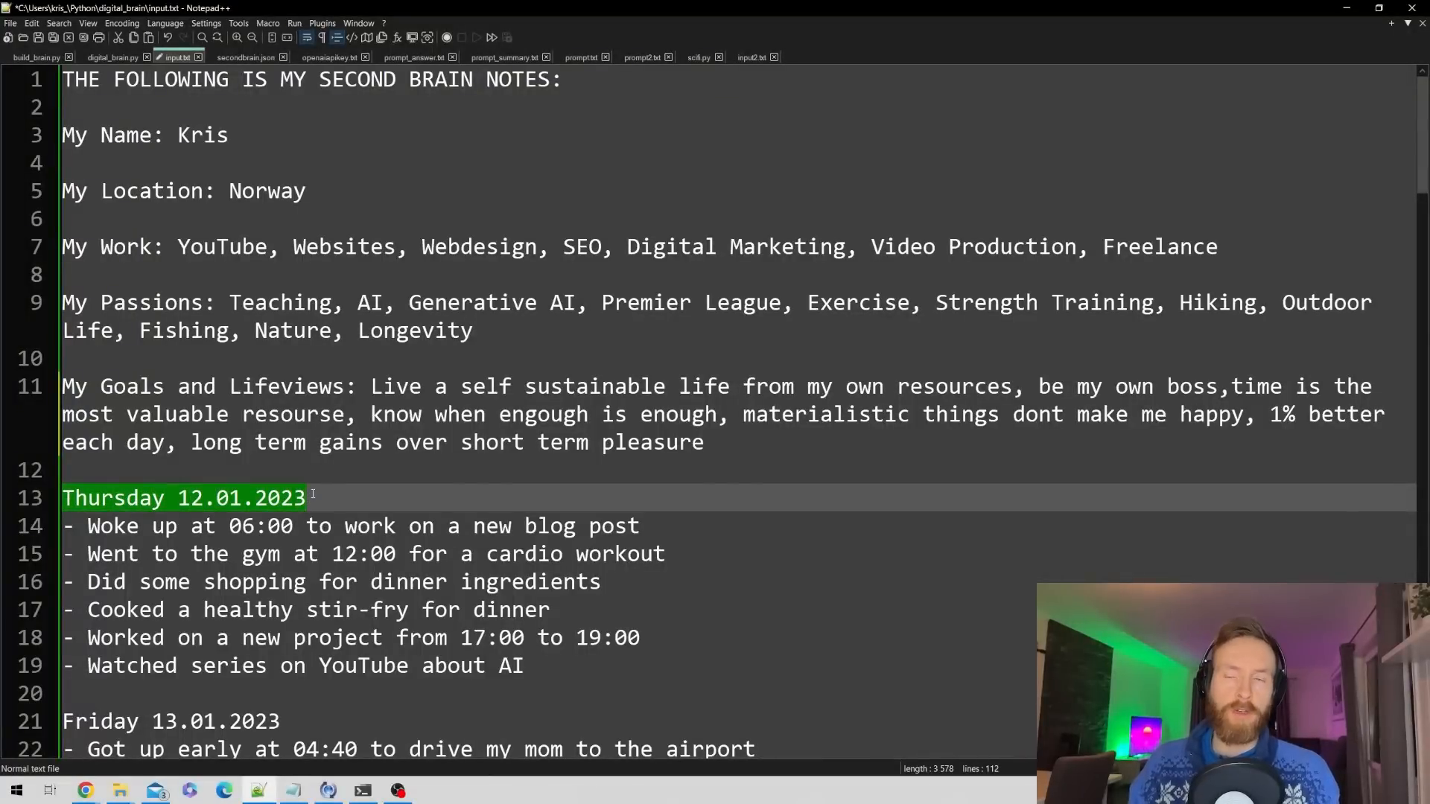
pyautogui.scroll(-3)
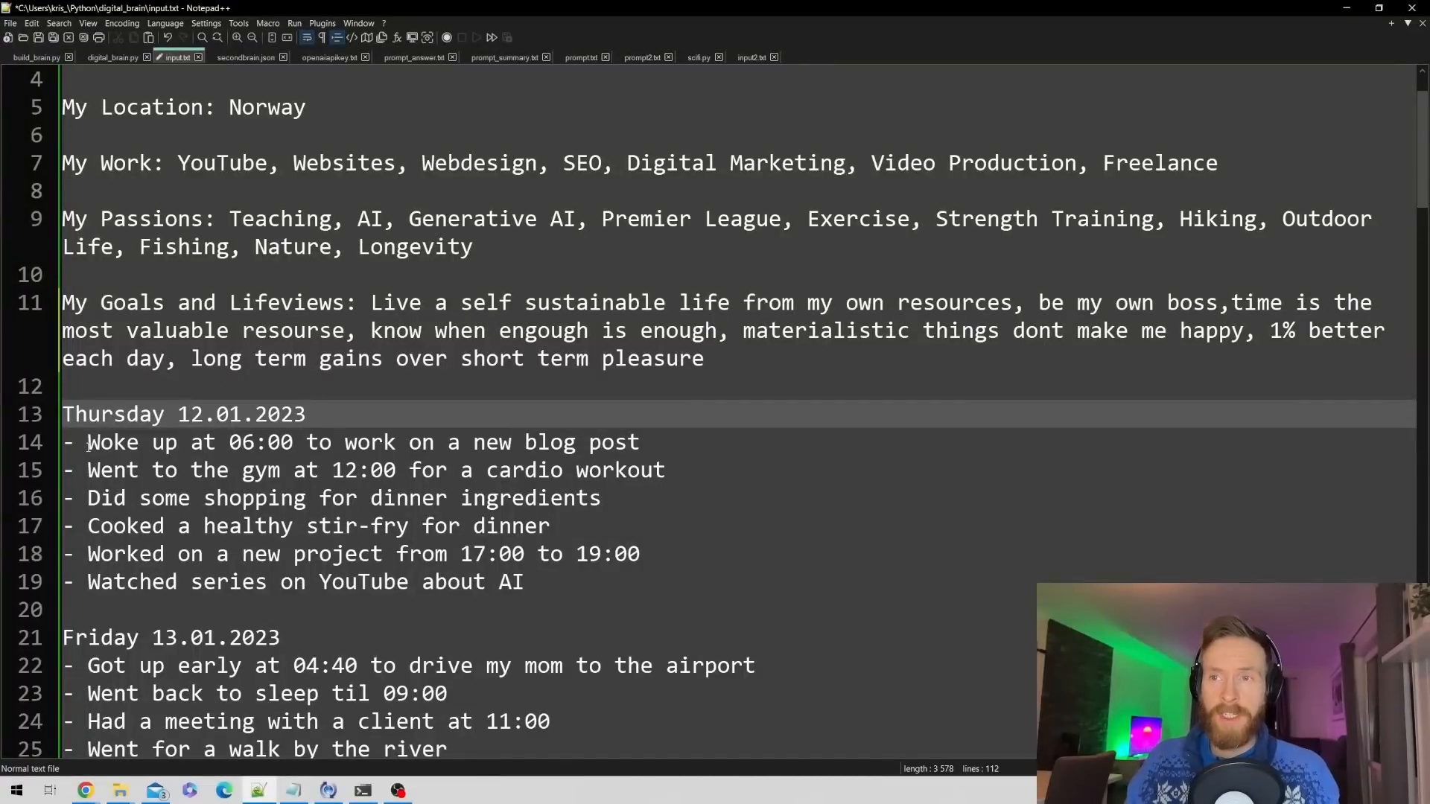
# Step: Highlight the final stir-fry dinner entry and bring up secondbrain.json's embedding numbers
pyautogui.moveTo(88, 442); pyautogui.dragTo(641, 442)
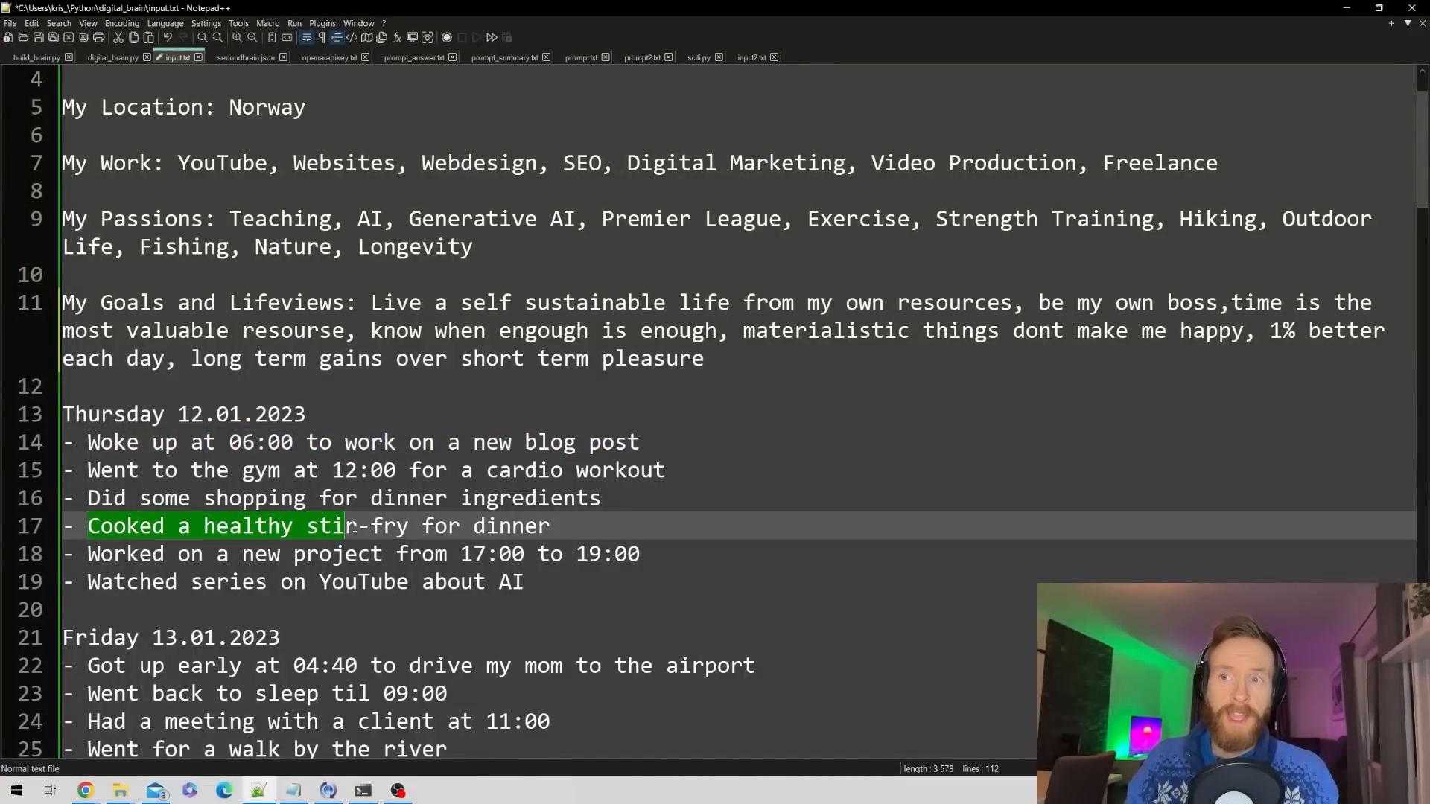
pyautogui.doubleClick(257, 470)
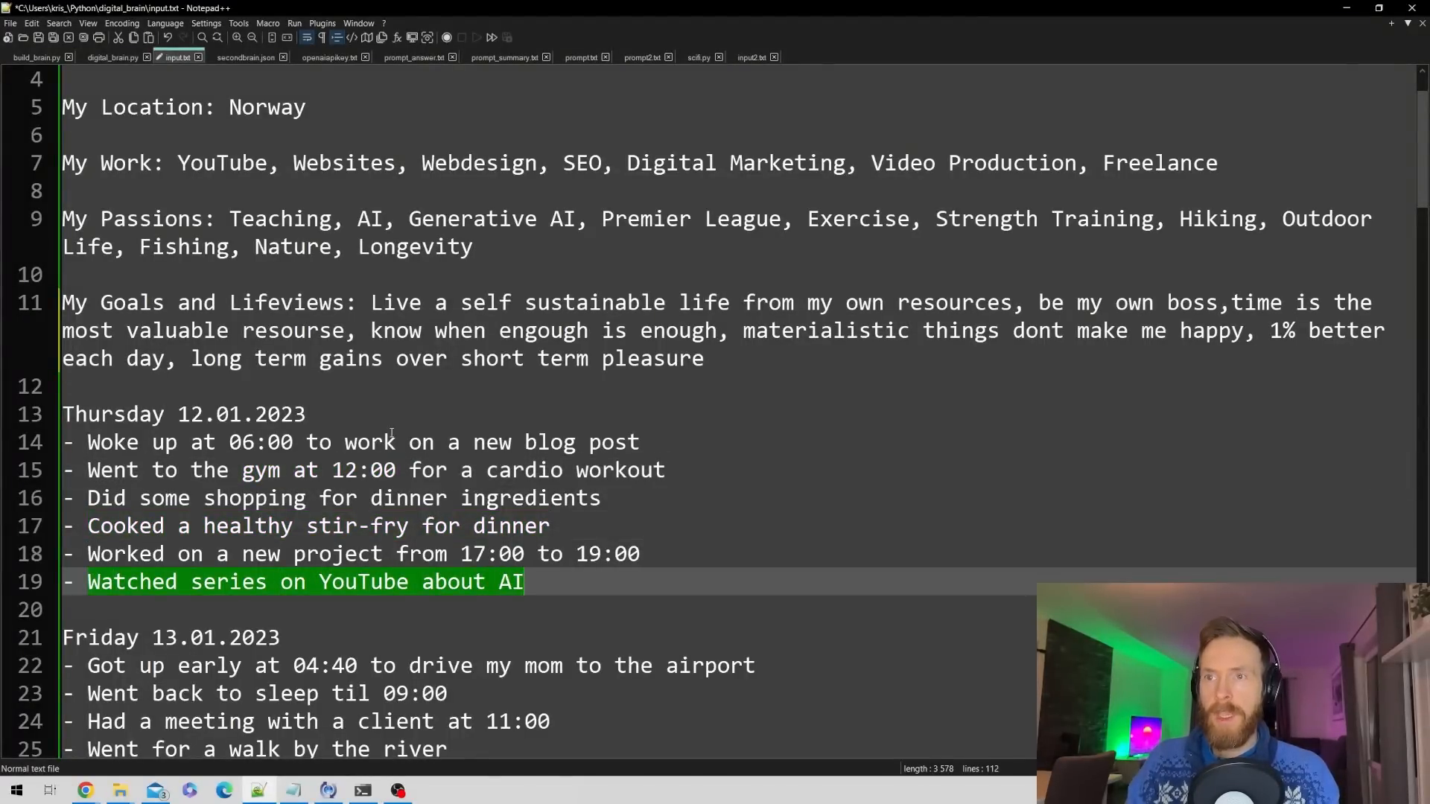
pyautogui.scroll(-3)
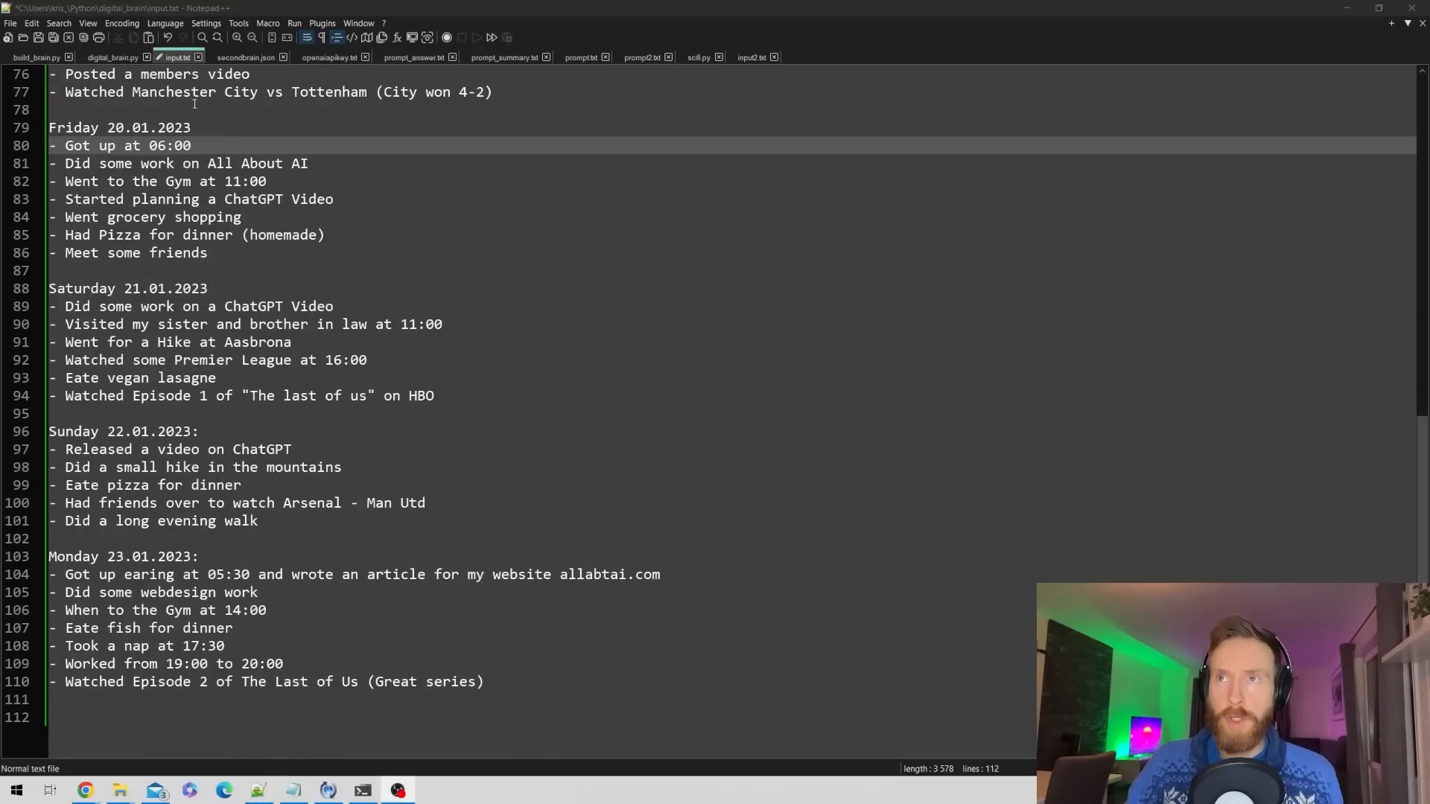
pyautogui.click(250, 58)
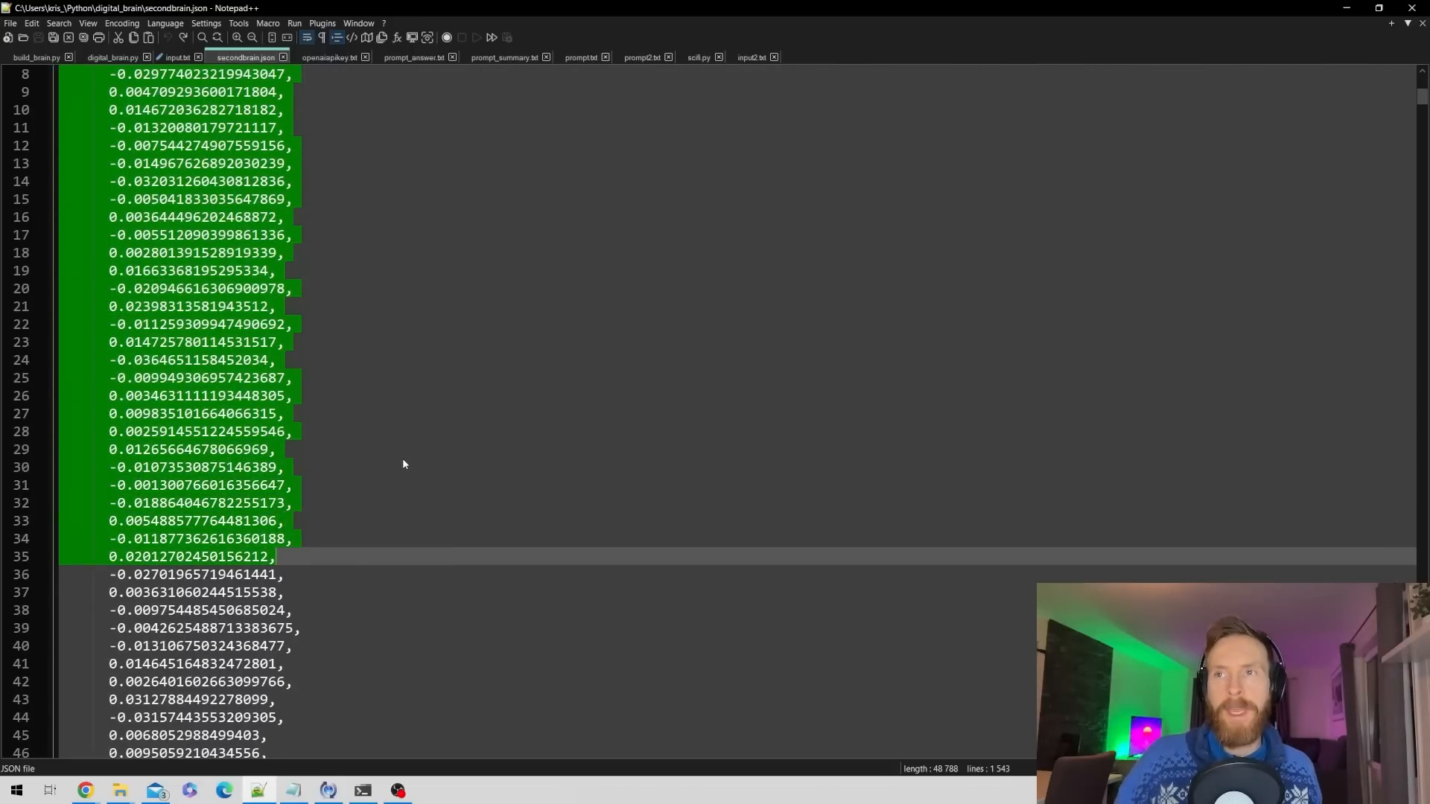
# Step: Select the stored notes content string and its vector entry in secondbrain.json
pyautogui.scroll(-3)
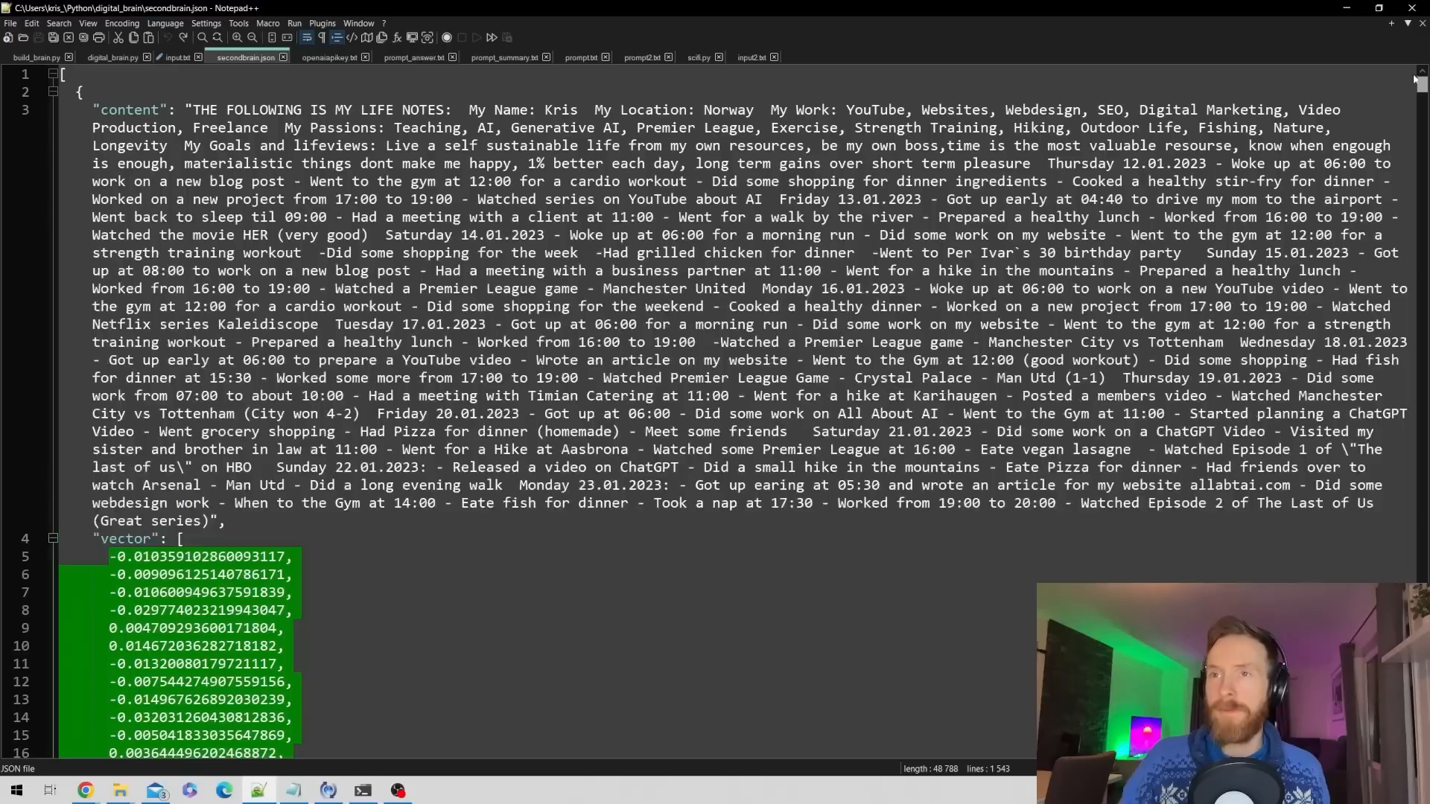
pyautogui.doubleClick(322, 163)
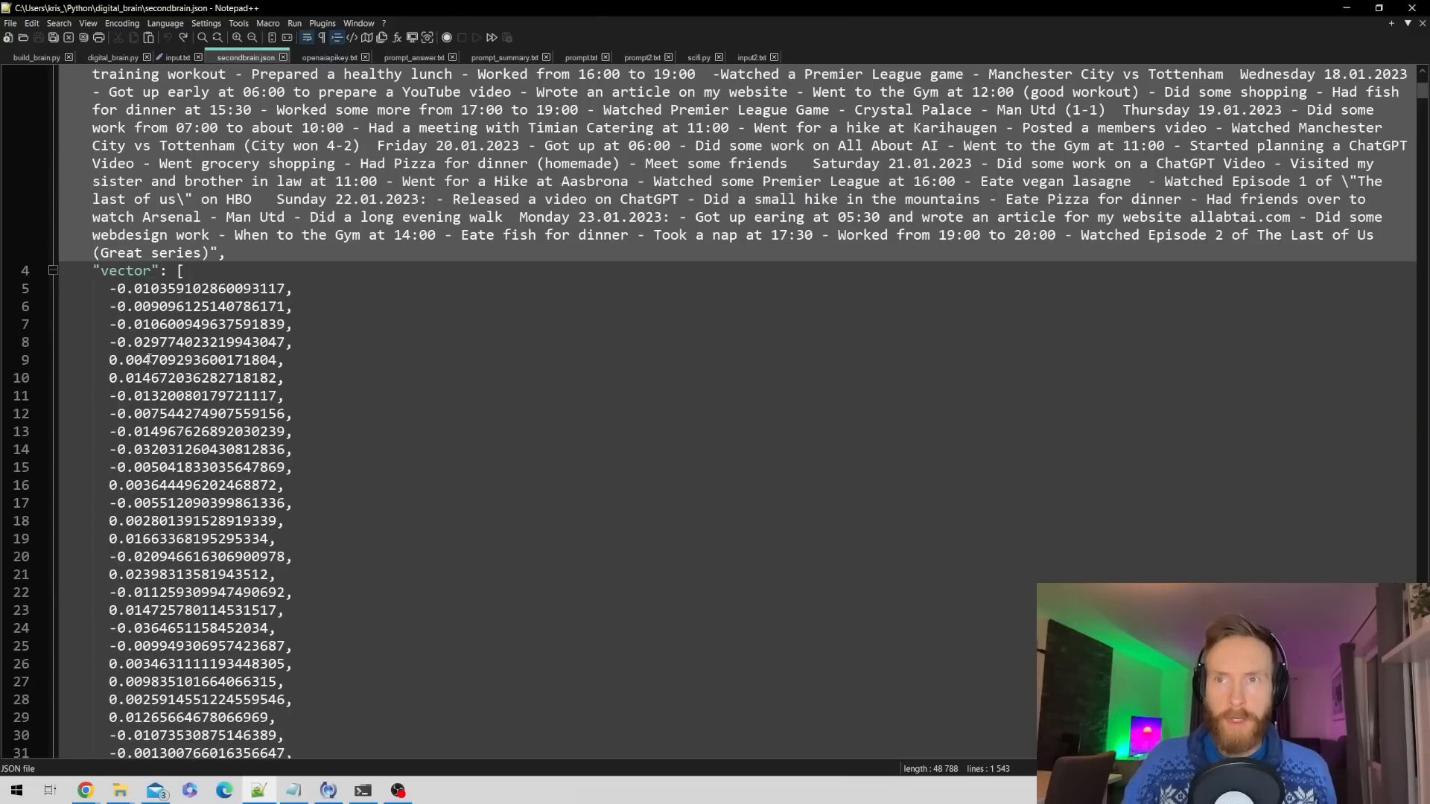
pyautogui.doubleClick(125, 271)
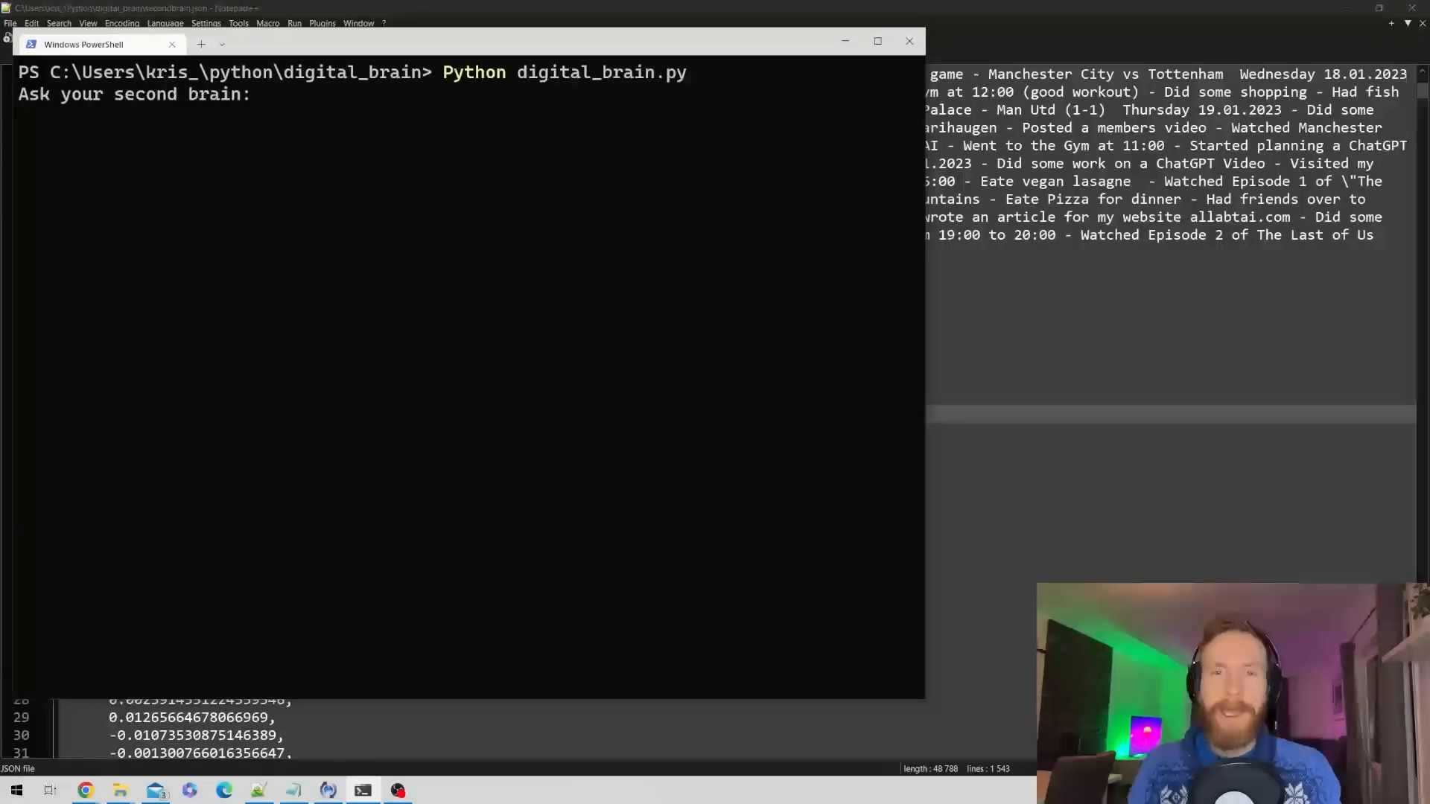
# Step: Ask when the mother was driven to the airport and highlight the 4:40 wake-up answer
pyautogui.write('when did i drive me mother to th')
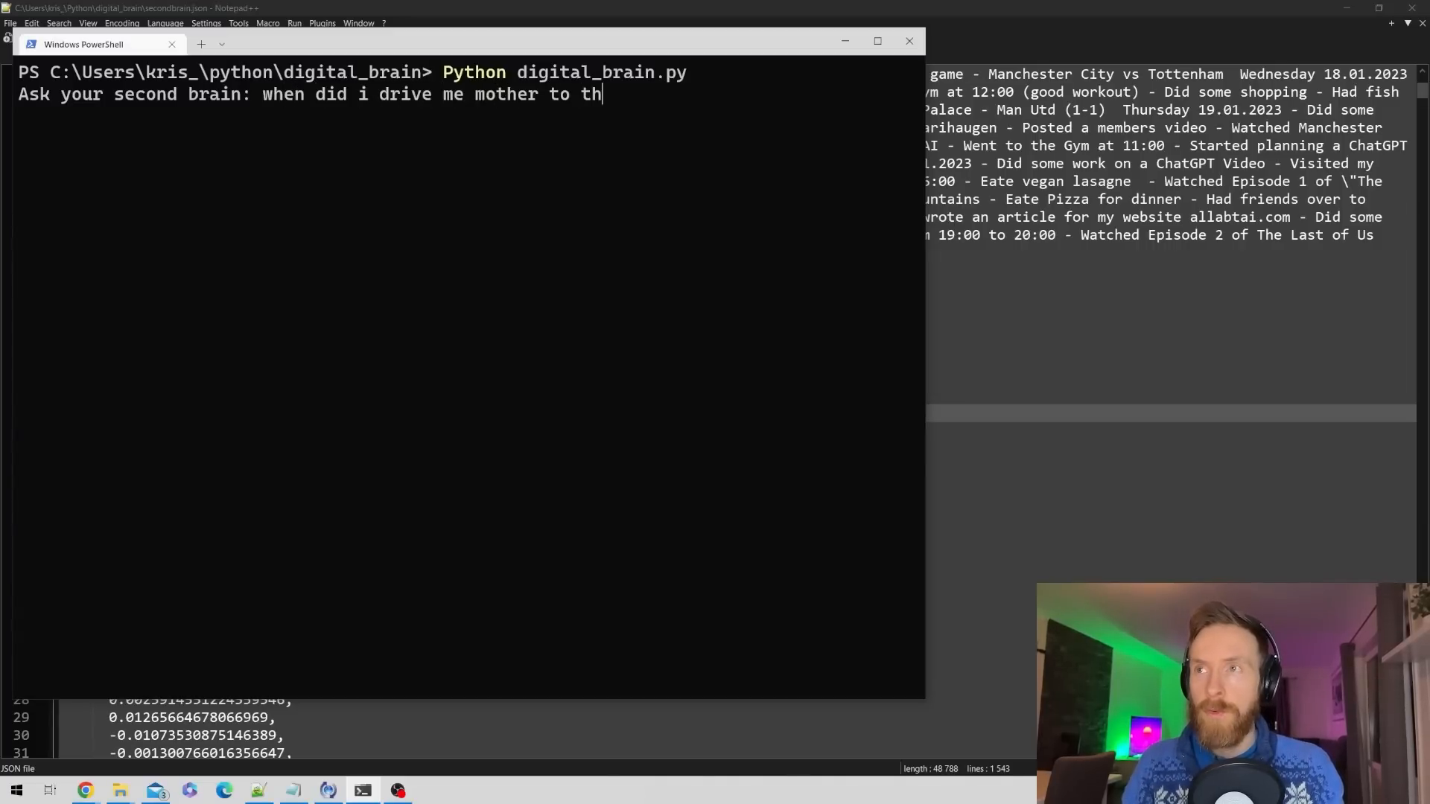
pyautogui.write('e airport?')
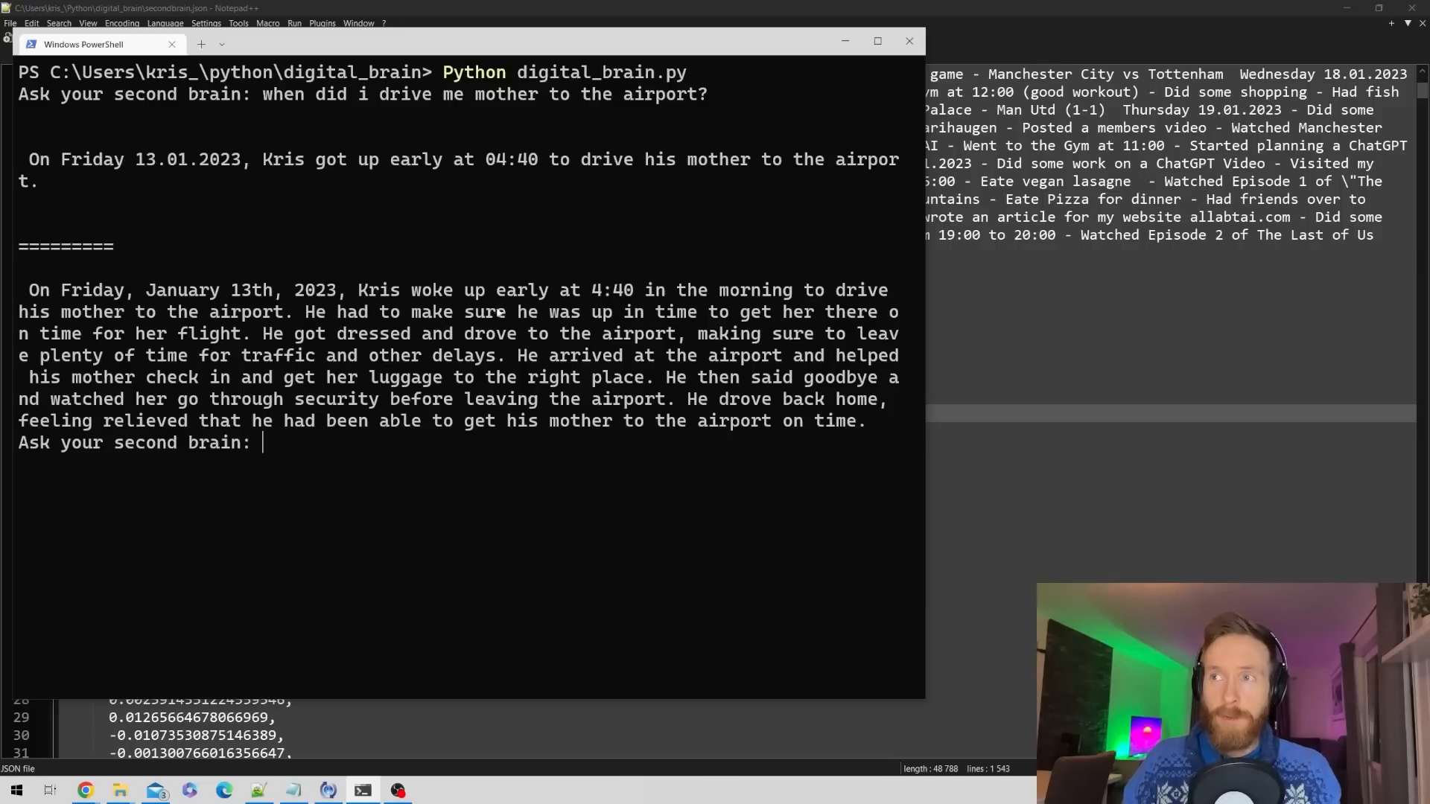
pyautogui.moveTo(357, 289); pyautogui.dragTo(887, 289)
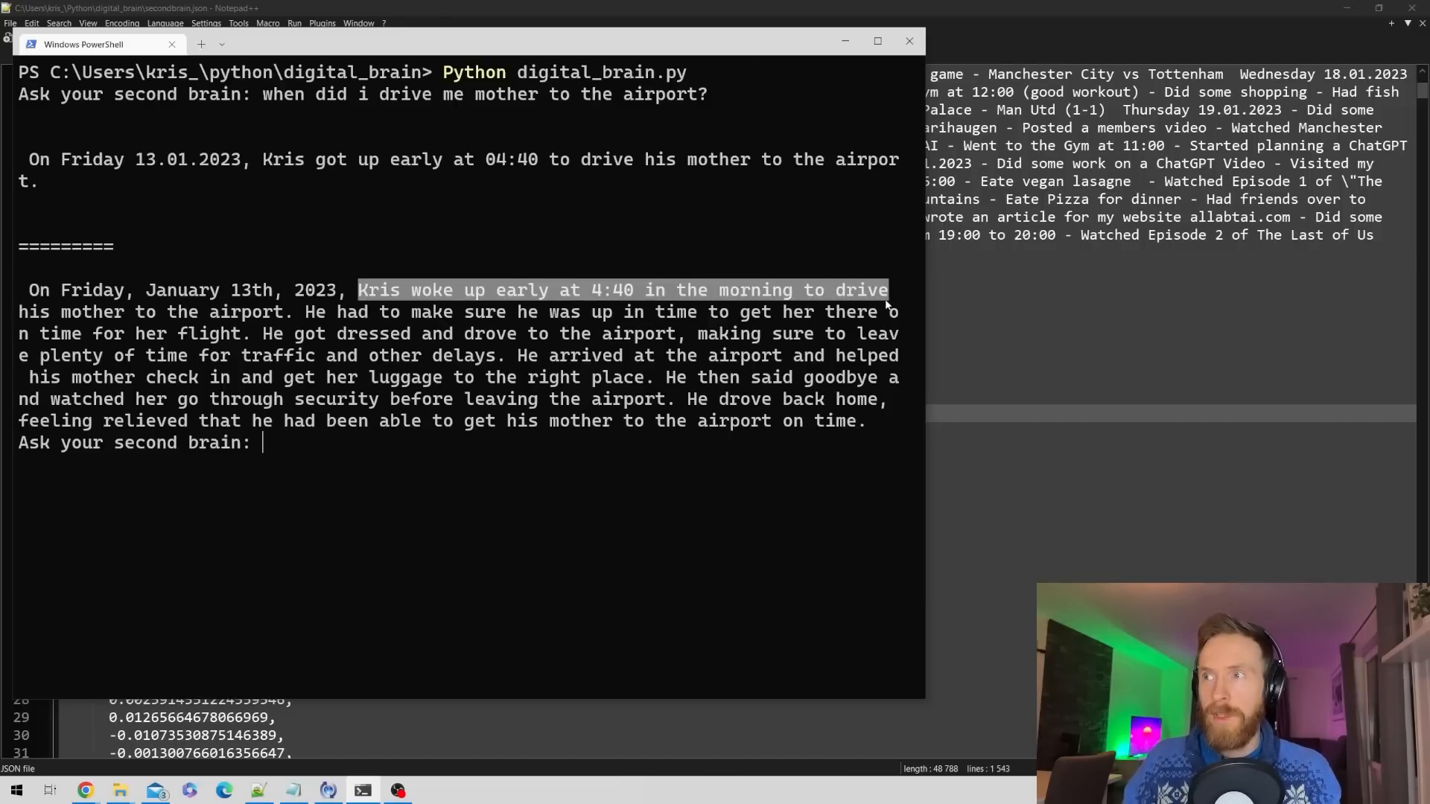
pyautogui.click(312, 312)
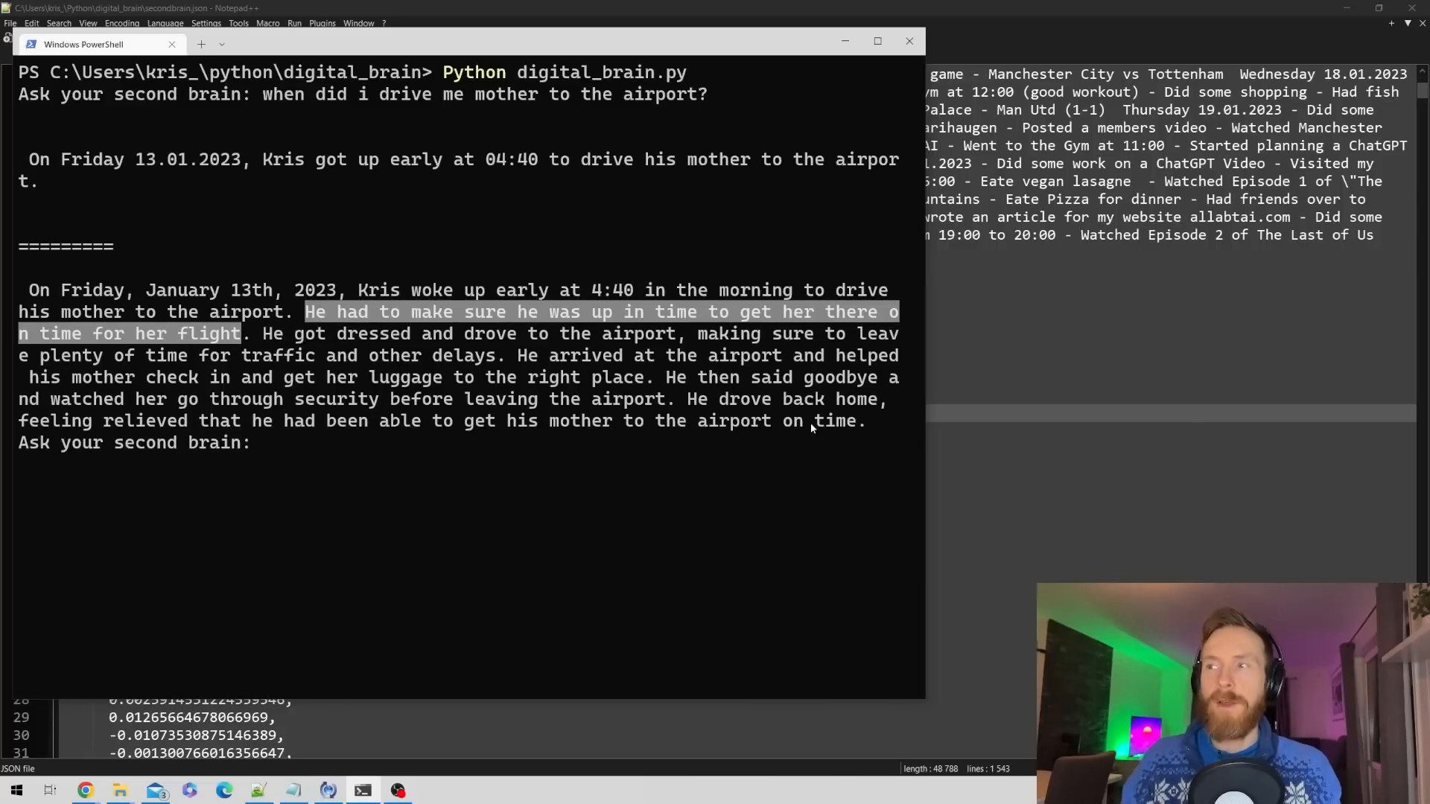
pyautogui.click(166, 265)
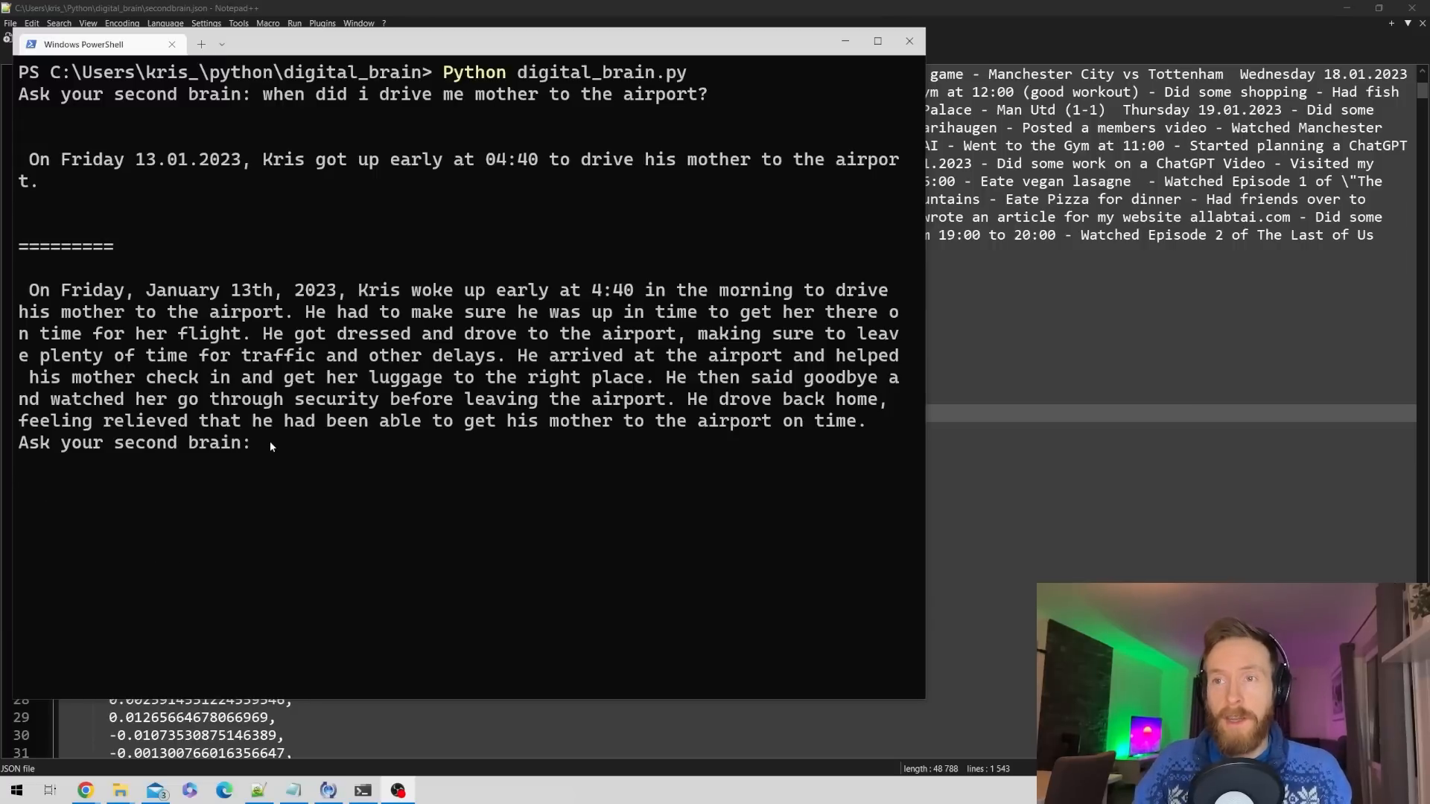
# Step: Ask 'when did i have that meeting with Timian Catering?' and 'Did i like the movie Her?'
pyautogui.write('when did i have that meeting with Timian Catering?')
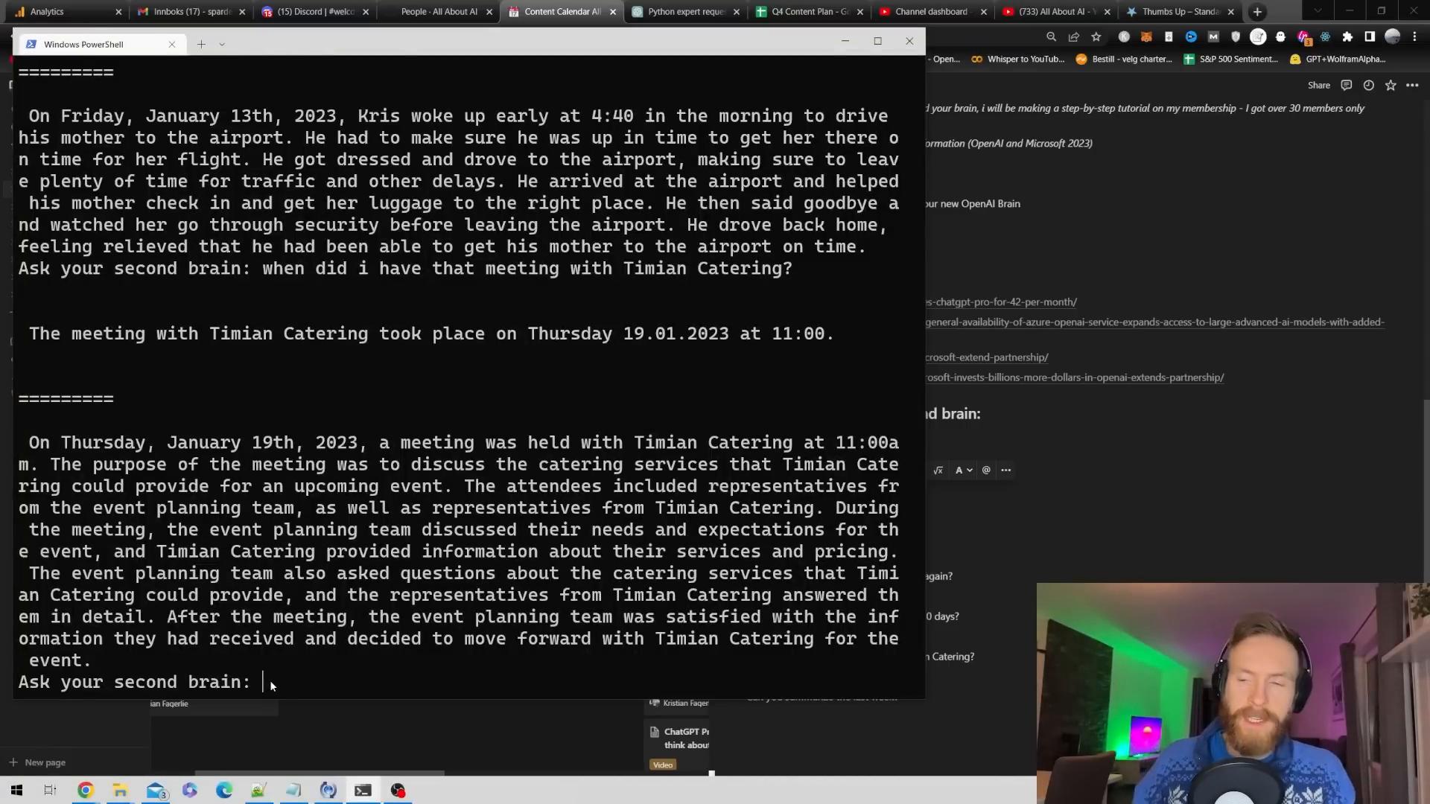
pyautogui.write('Did i like the movie Her?')
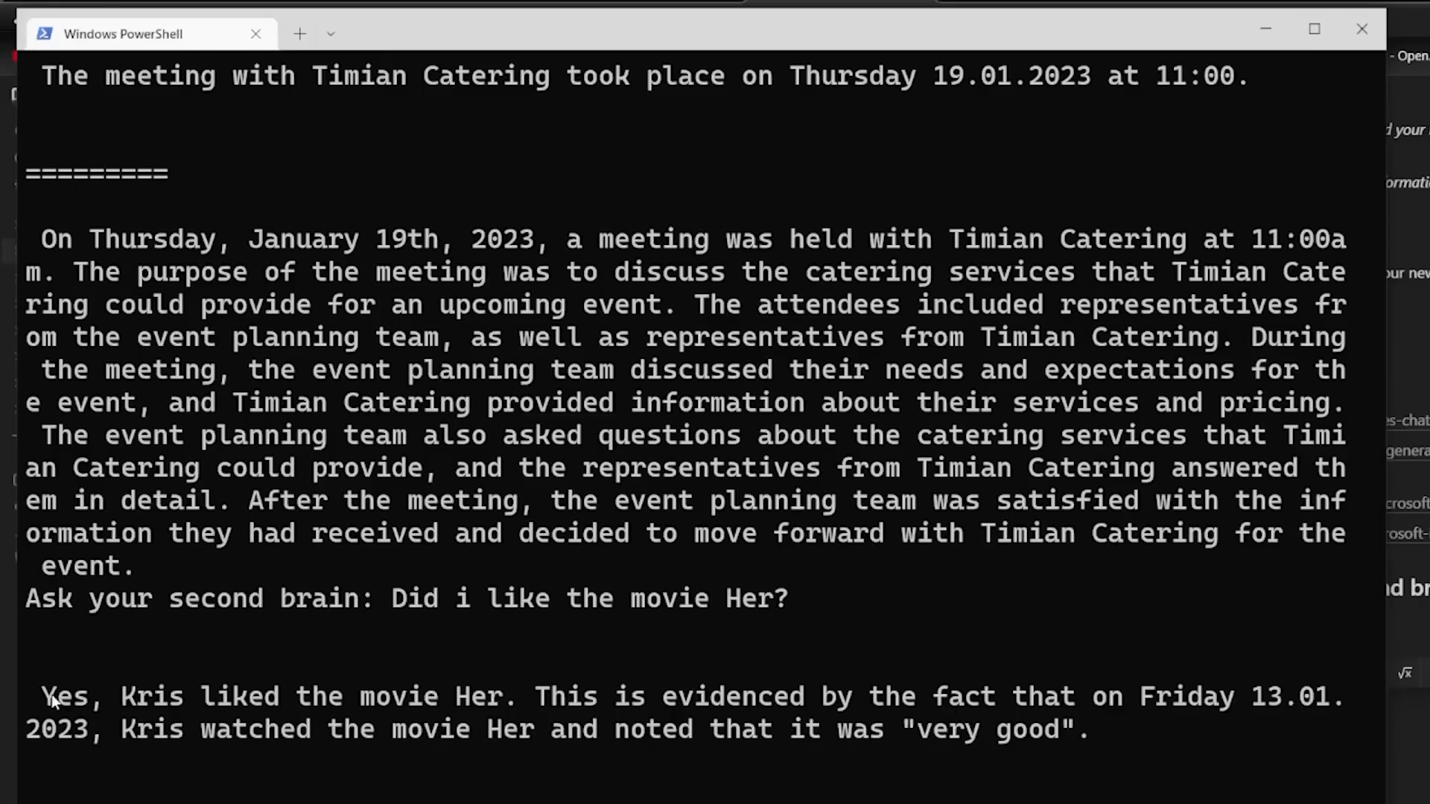
# Step: Highlight the movie-liked answer, then the start of the Premier League games list
pyautogui.moveTo(41, 697); pyautogui.dragTo(606, 697)
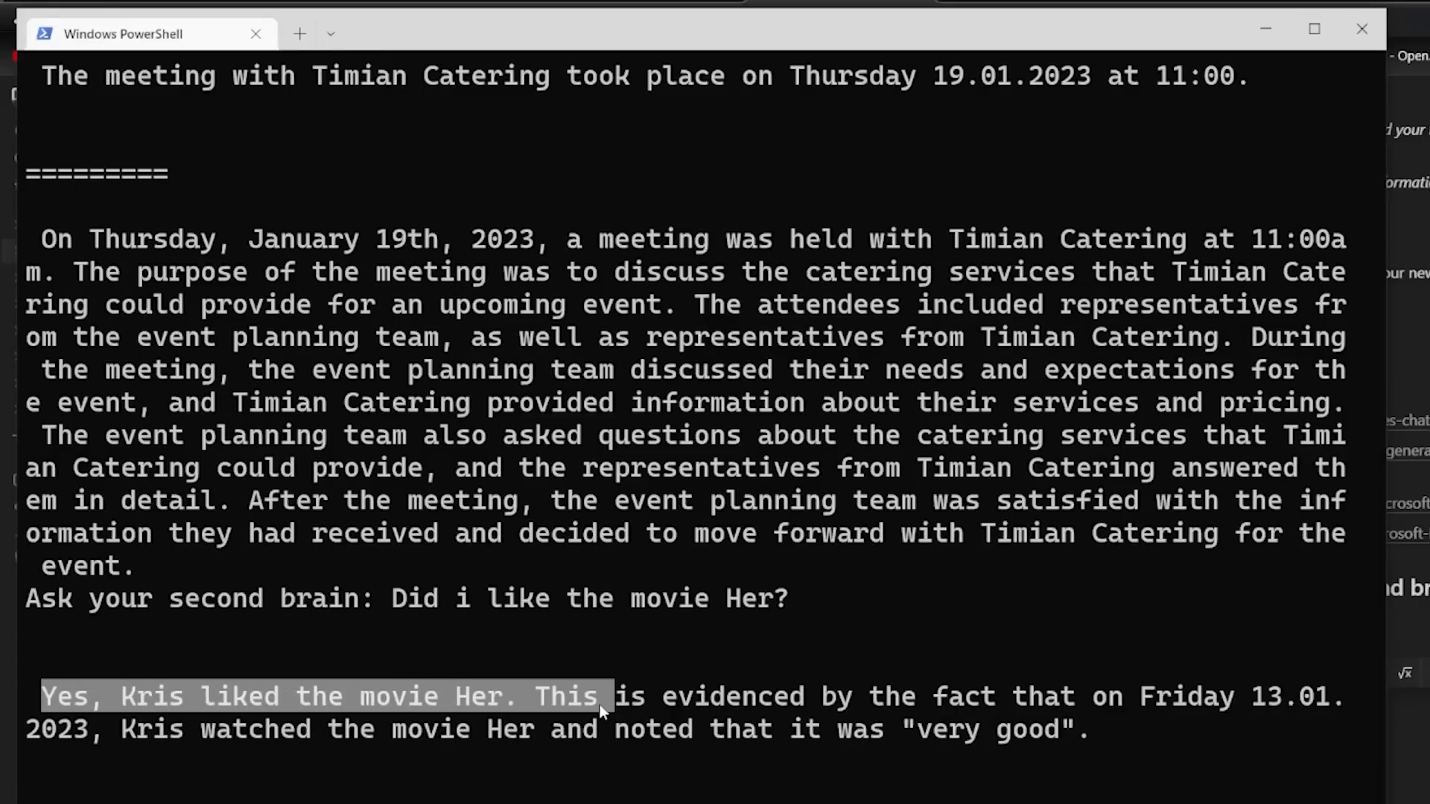
pyautogui.moveTo(605, 696); pyautogui.dragTo(1222, 695)
pyautogui.write('when did i watch premier league the last 10 days?')
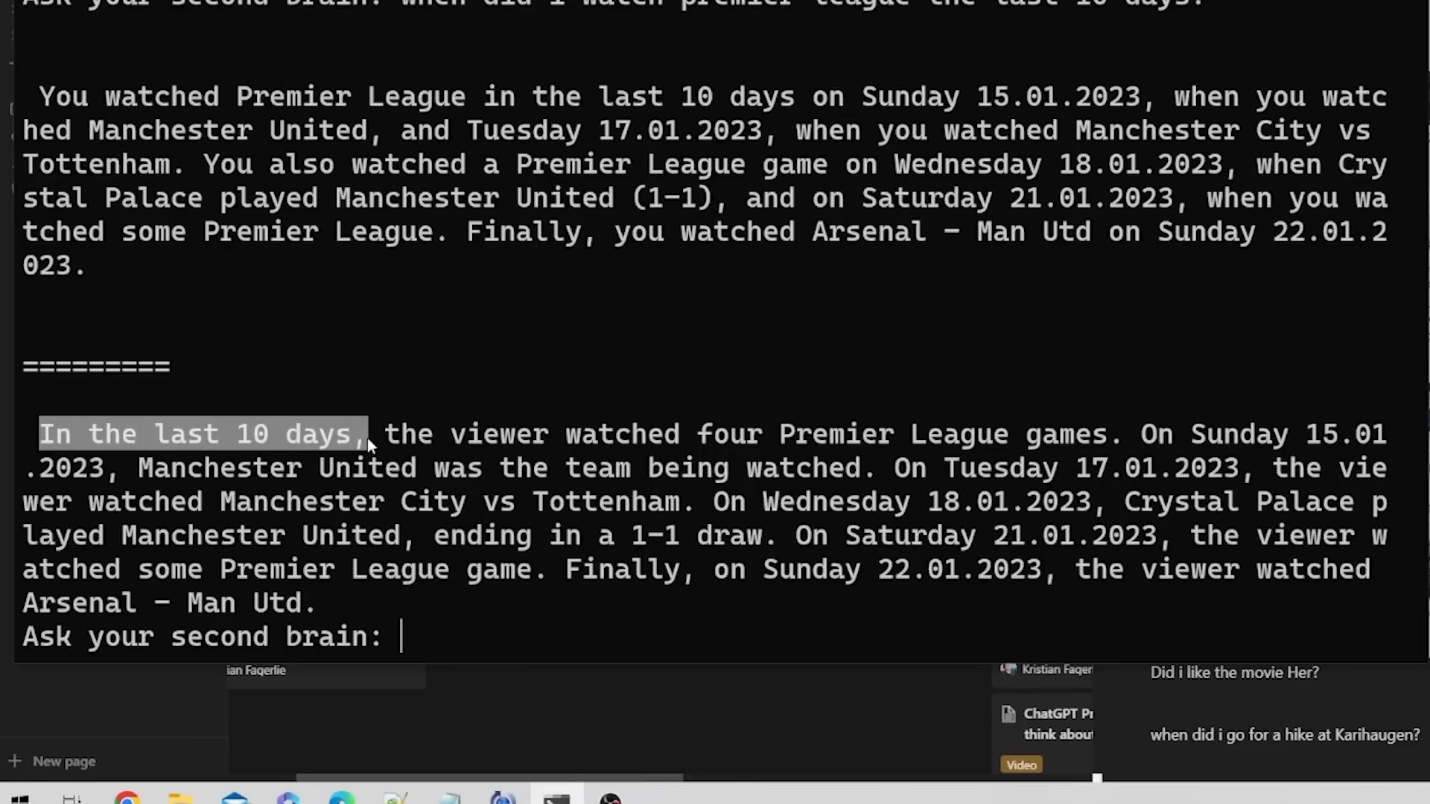
pyautogui.moveTo(365, 434); pyautogui.dragTo(693, 433)
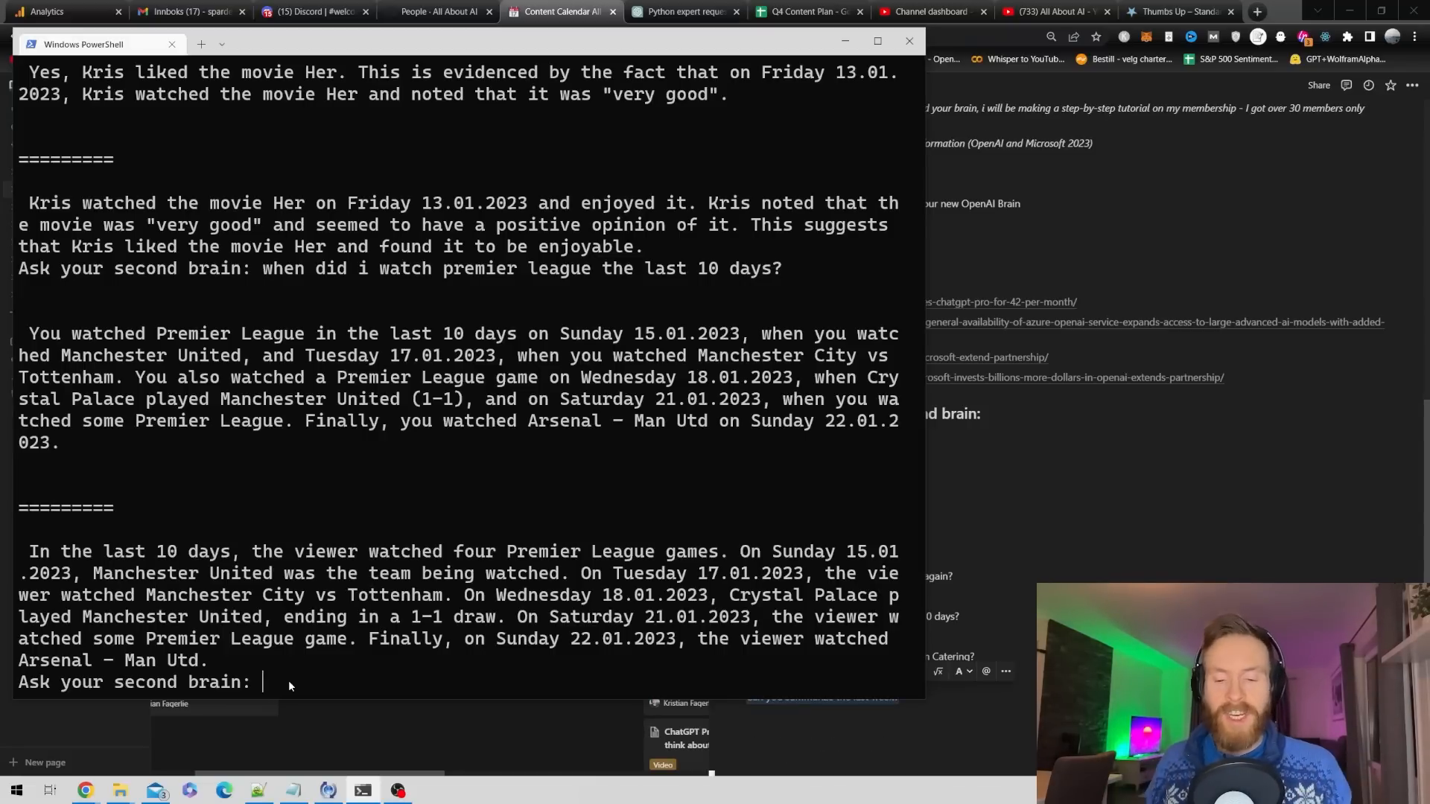
# Step: Ask 'Can you summarize the last week?' and highlight the ChatGPT video mention
pyautogui.write('Can you summarize the last week?')
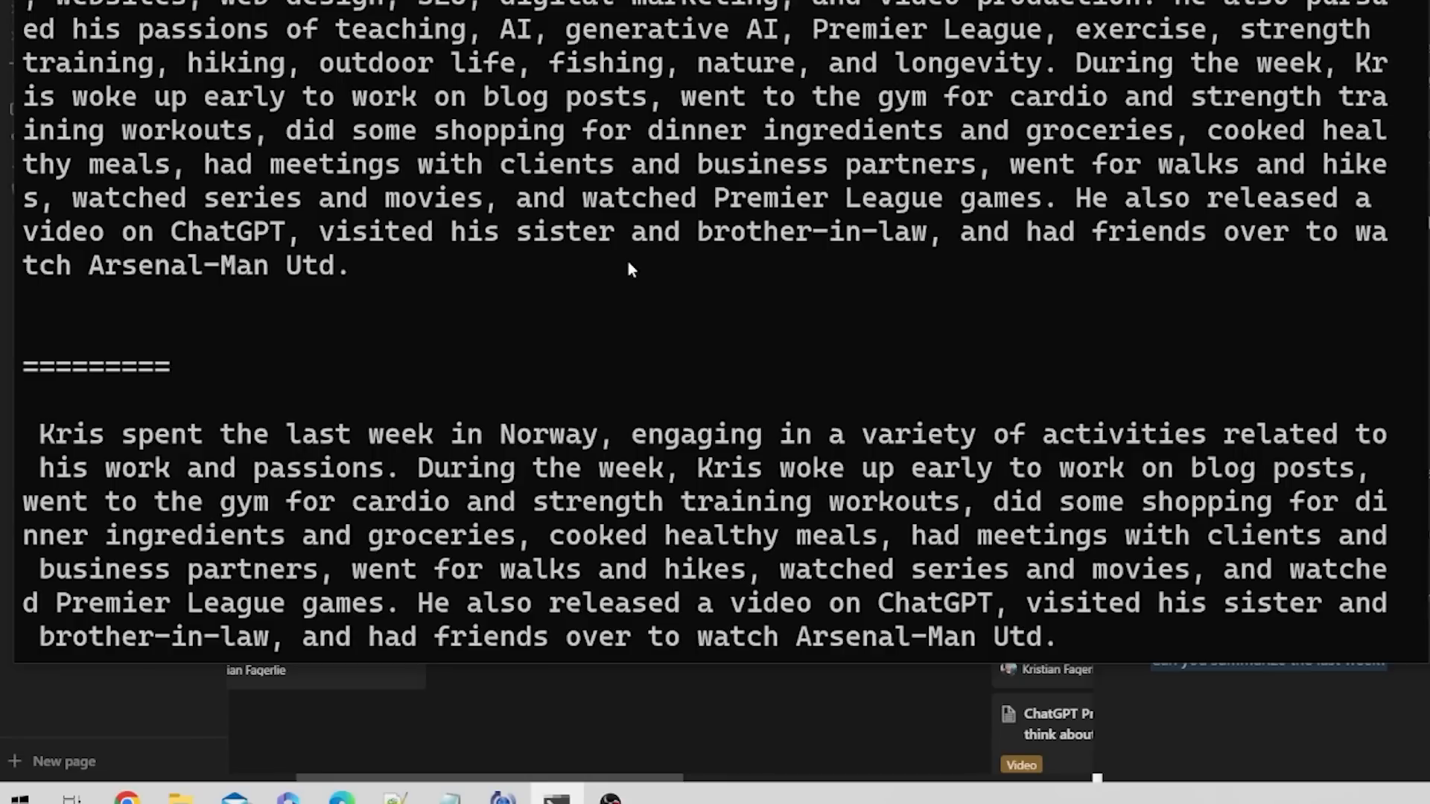
pyautogui.doubleClick(119, 434)
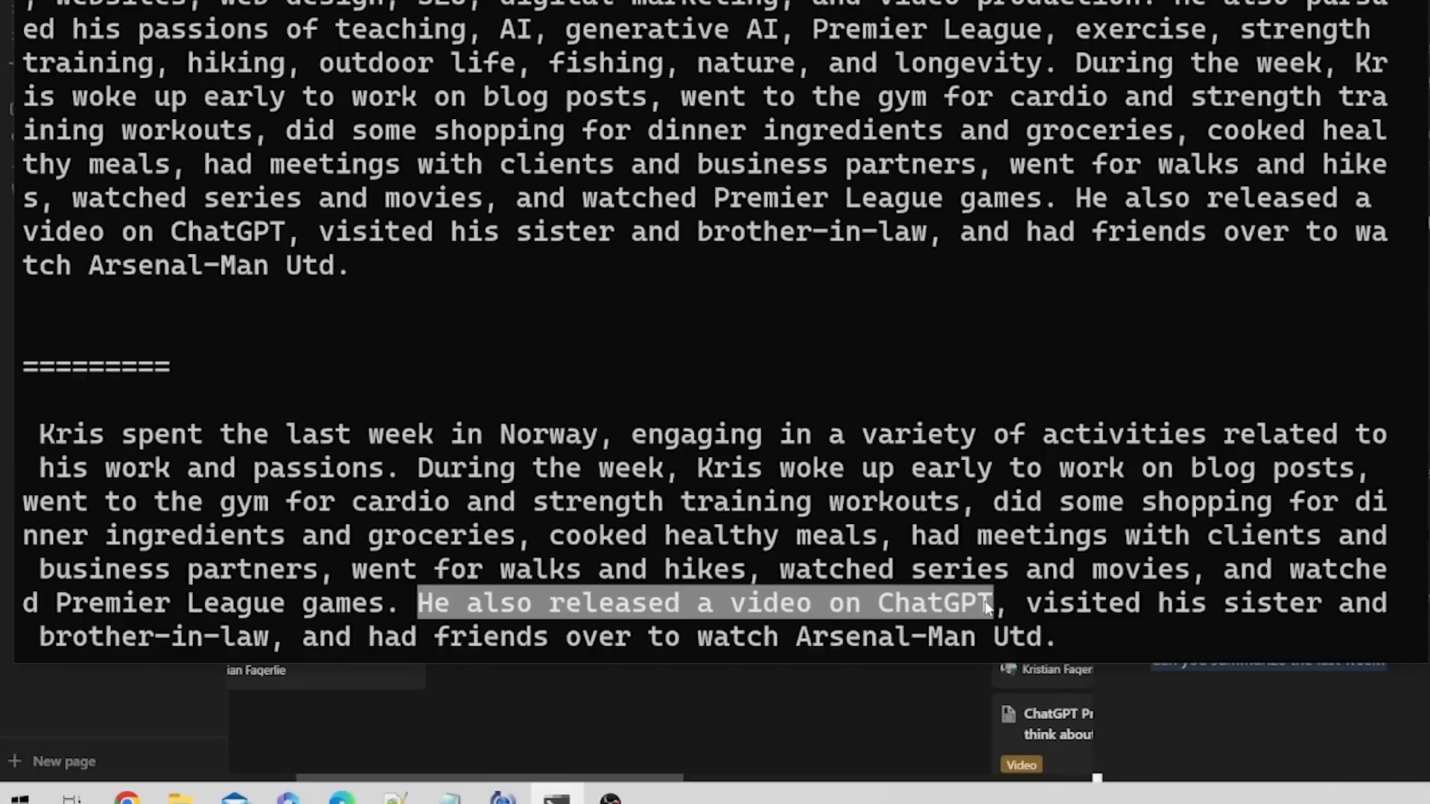
pyautogui.moveTo(992, 602); pyautogui.dragTo(724, 637)
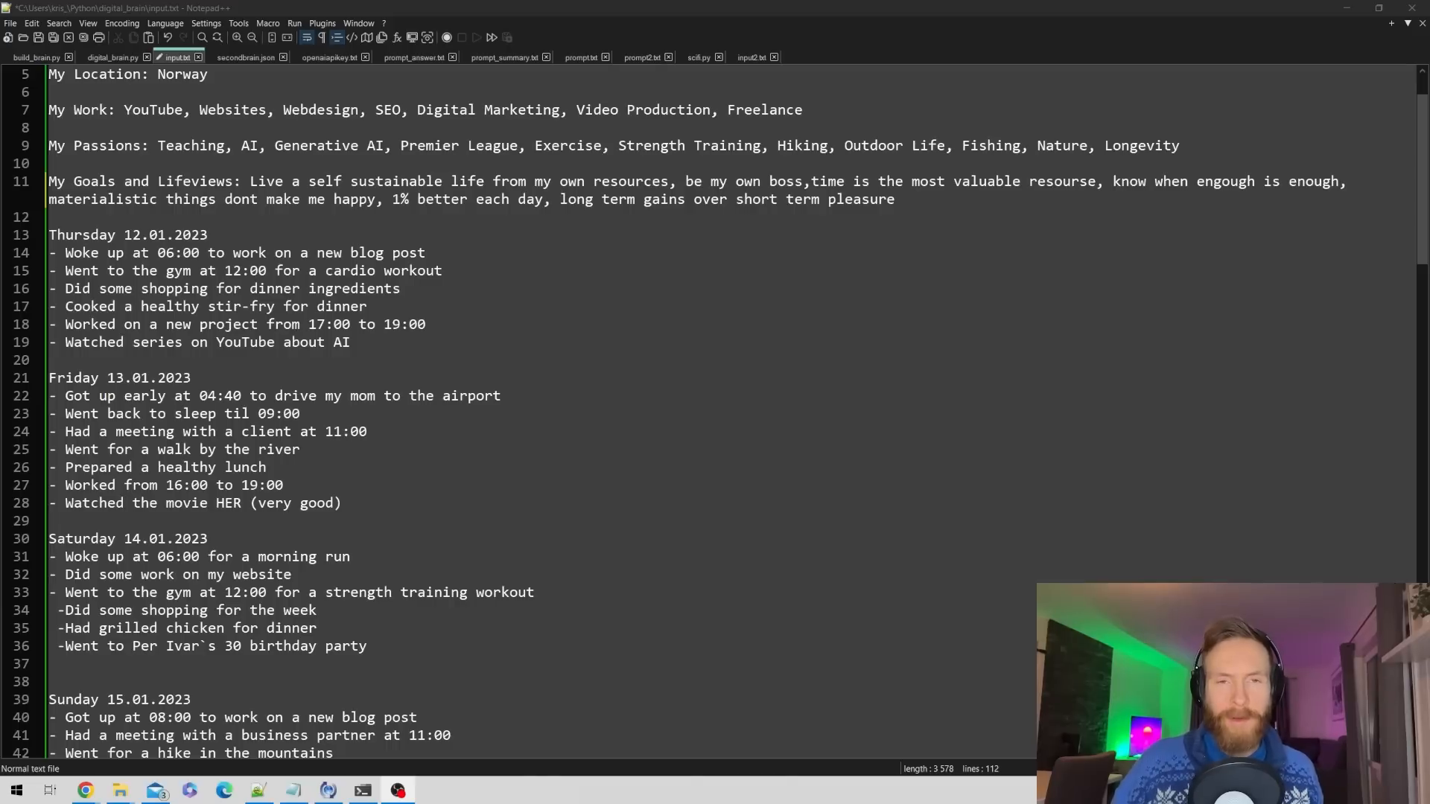
# Step: Launch 'Python digital_brain.py' and begin typing the airport driving question
pyautogui.click(501, 396)
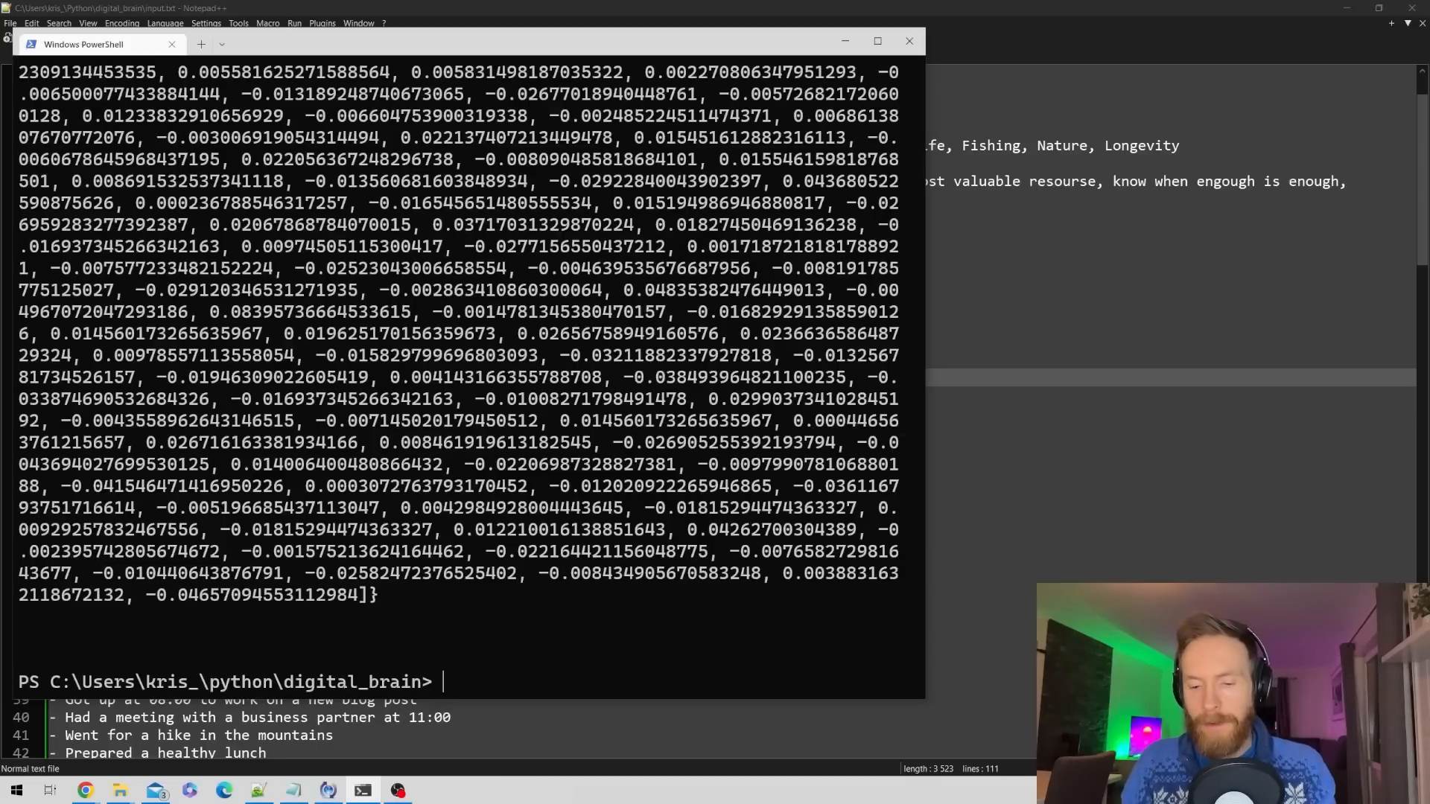
pyautogui.write('Python digital_brain.py')
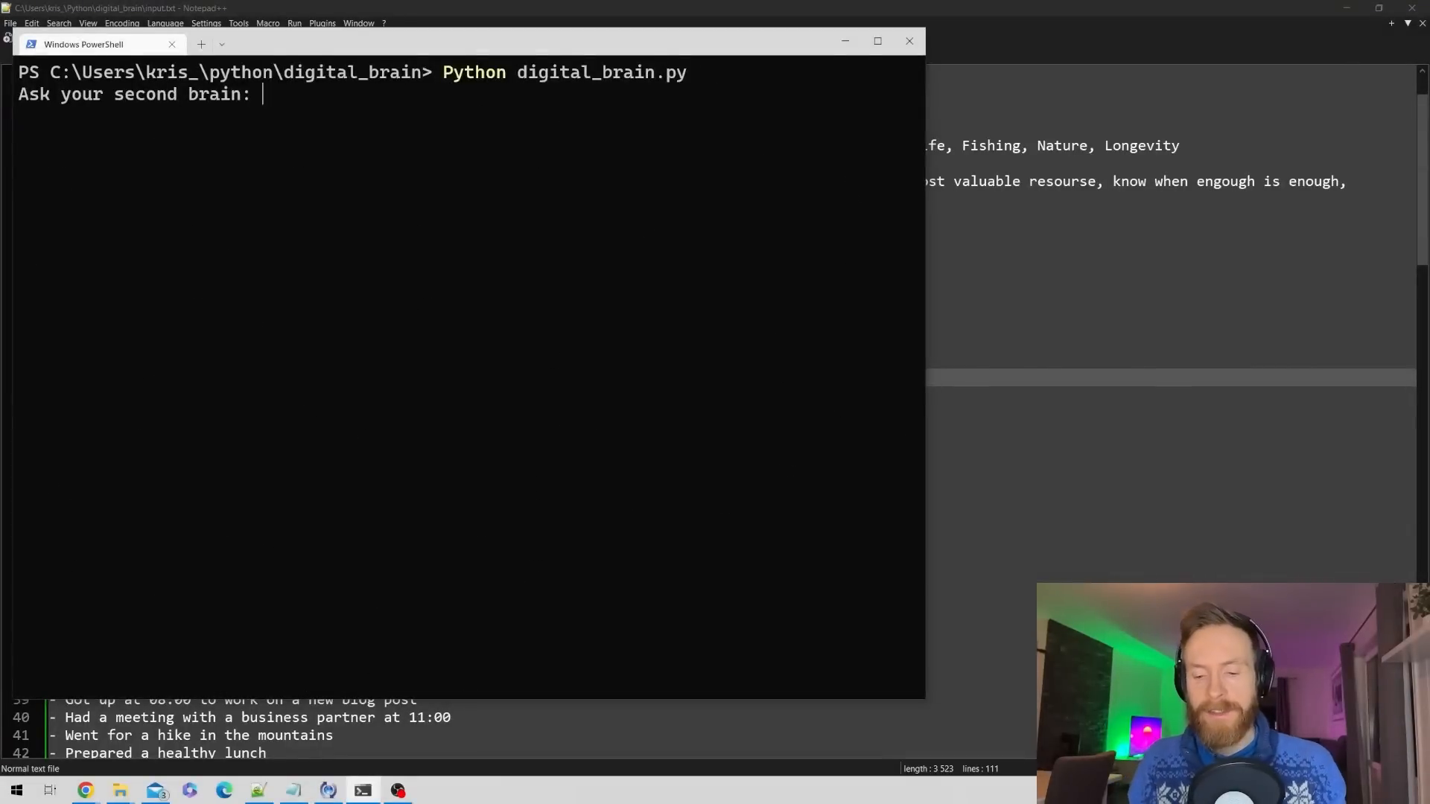
pyautogui.write('when did i driv')
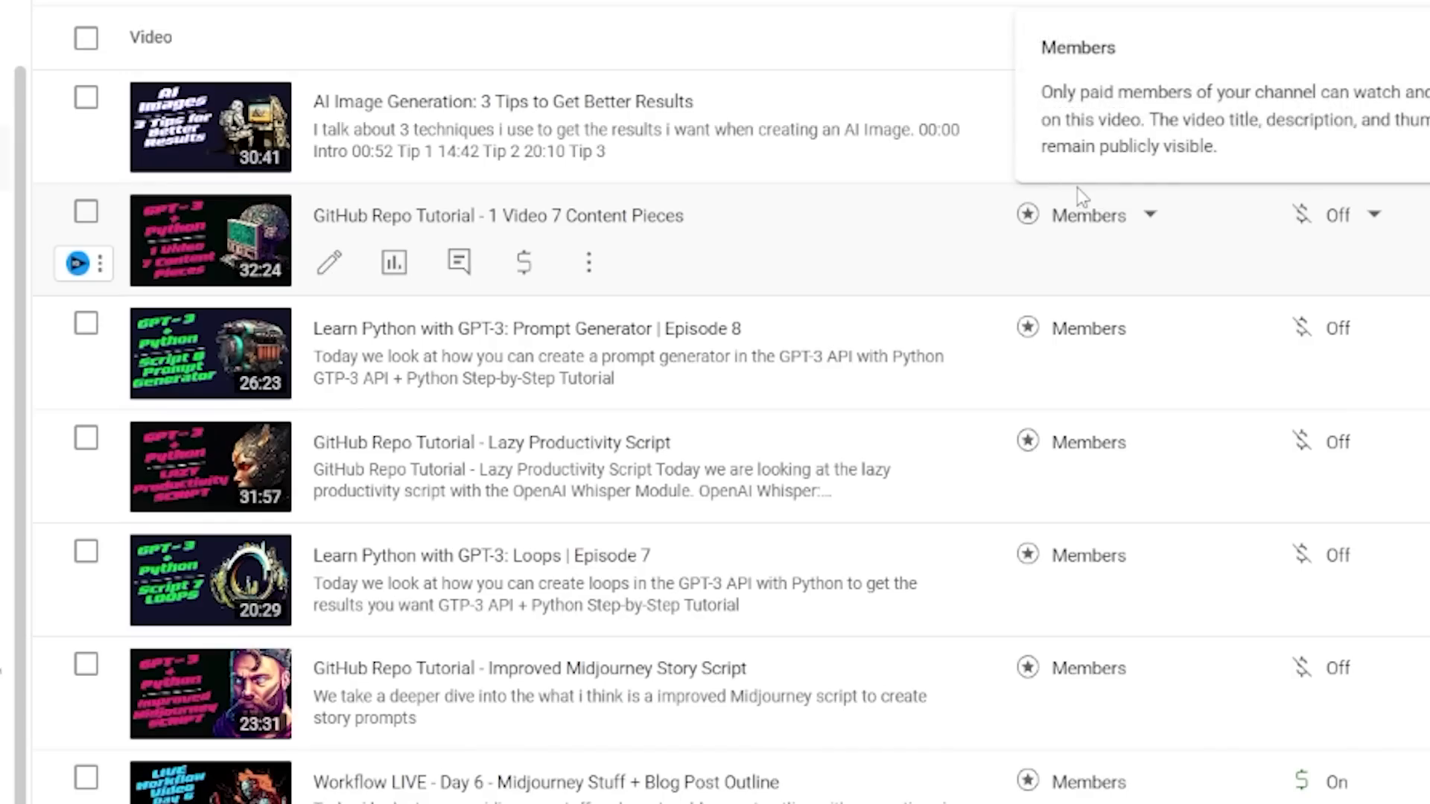
# Step: Scroll through the members-only videos on YouTube Studio's Content page
pyautogui.scroll(-3)
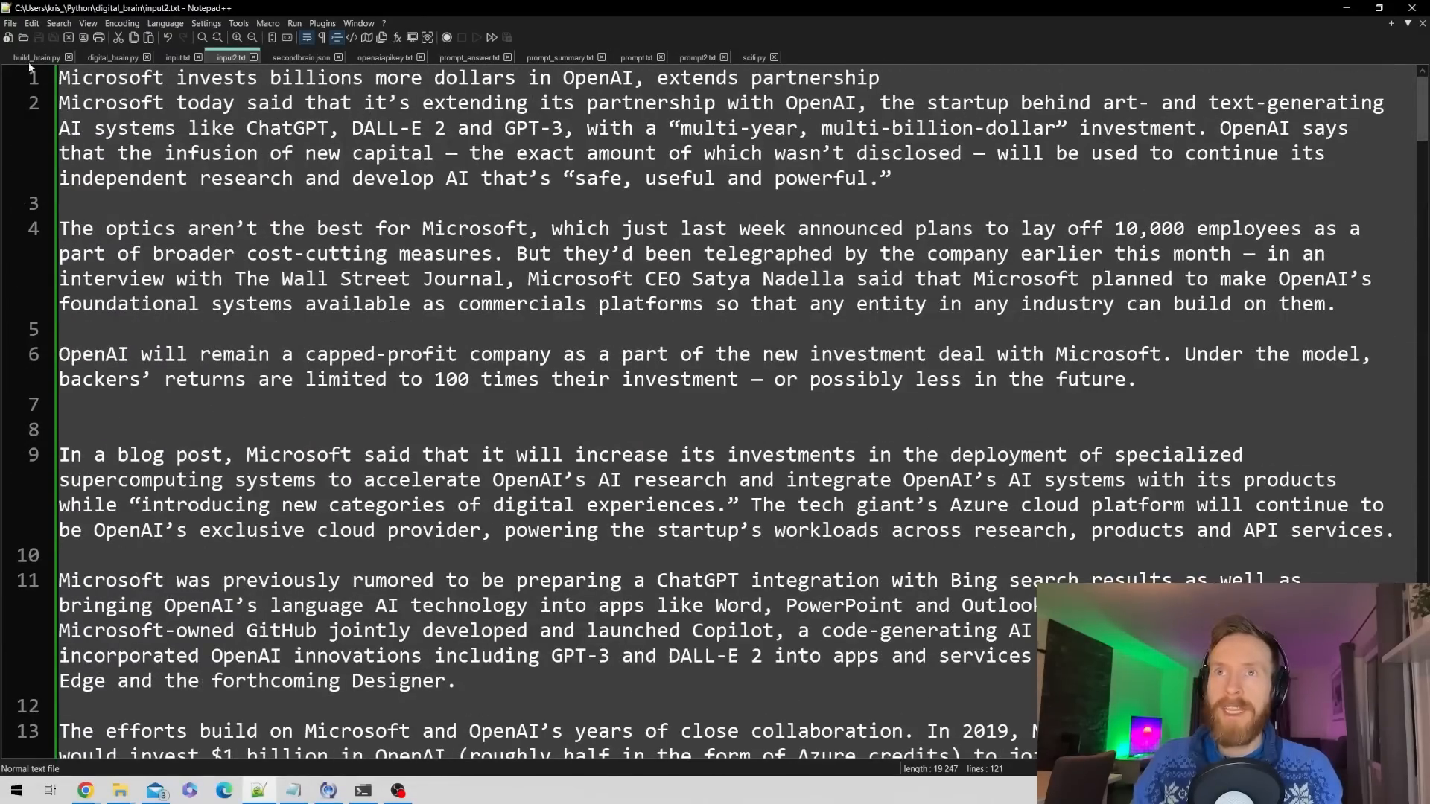
# Step: Open openaibrain.json from build_brain.py and scroll through its article text and embeddings
pyautogui.click(34, 78)
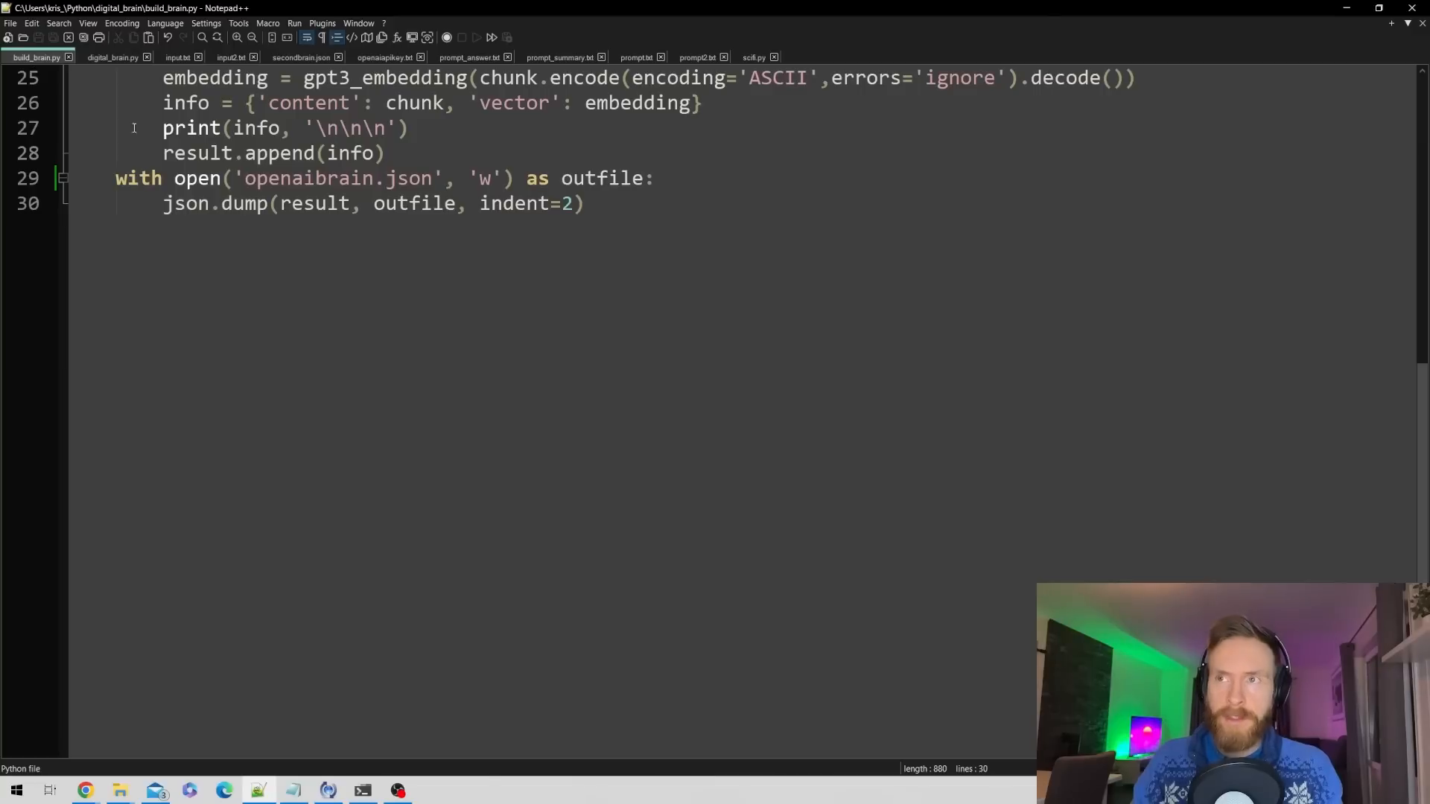
pyautogui.doubleClick(307, 178)
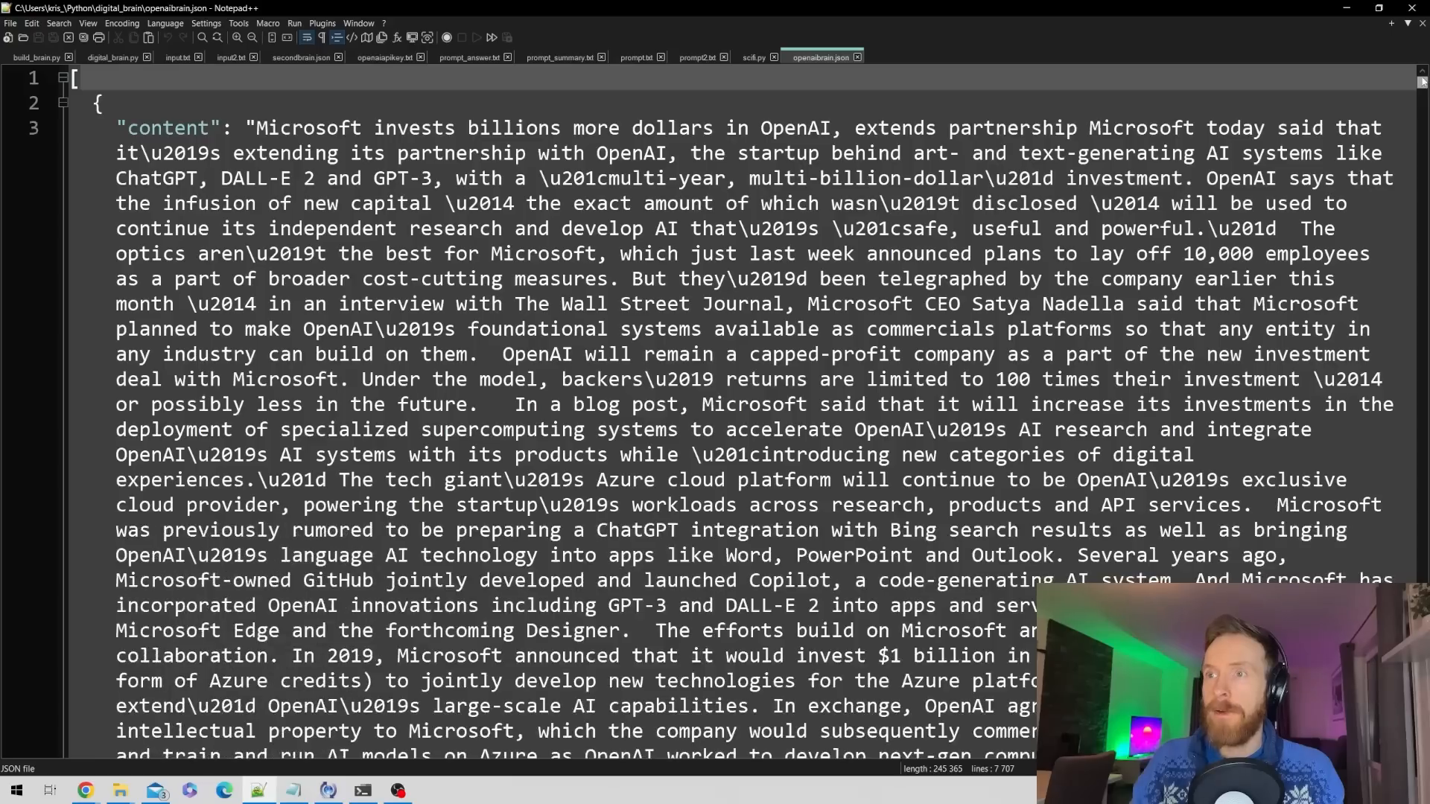
pyautogui.scroll(-3)
pyautogui.write('Python digital_brain.py')
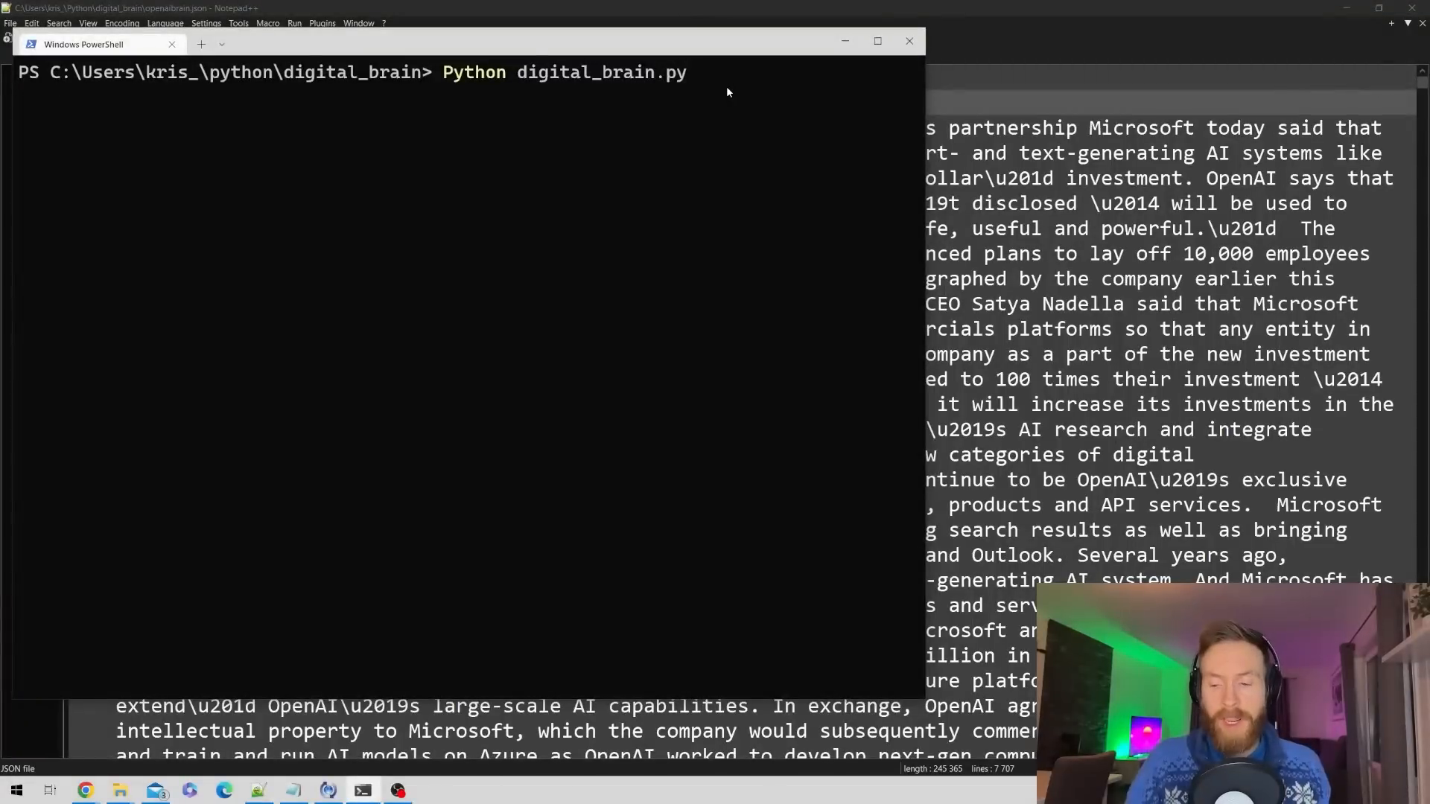
# Step: Run digital_brain.py, ask 'What happend to OpenAI in 2023?', and mark the Azure OpenAI Service sentence
pyautogui.press('Enter')
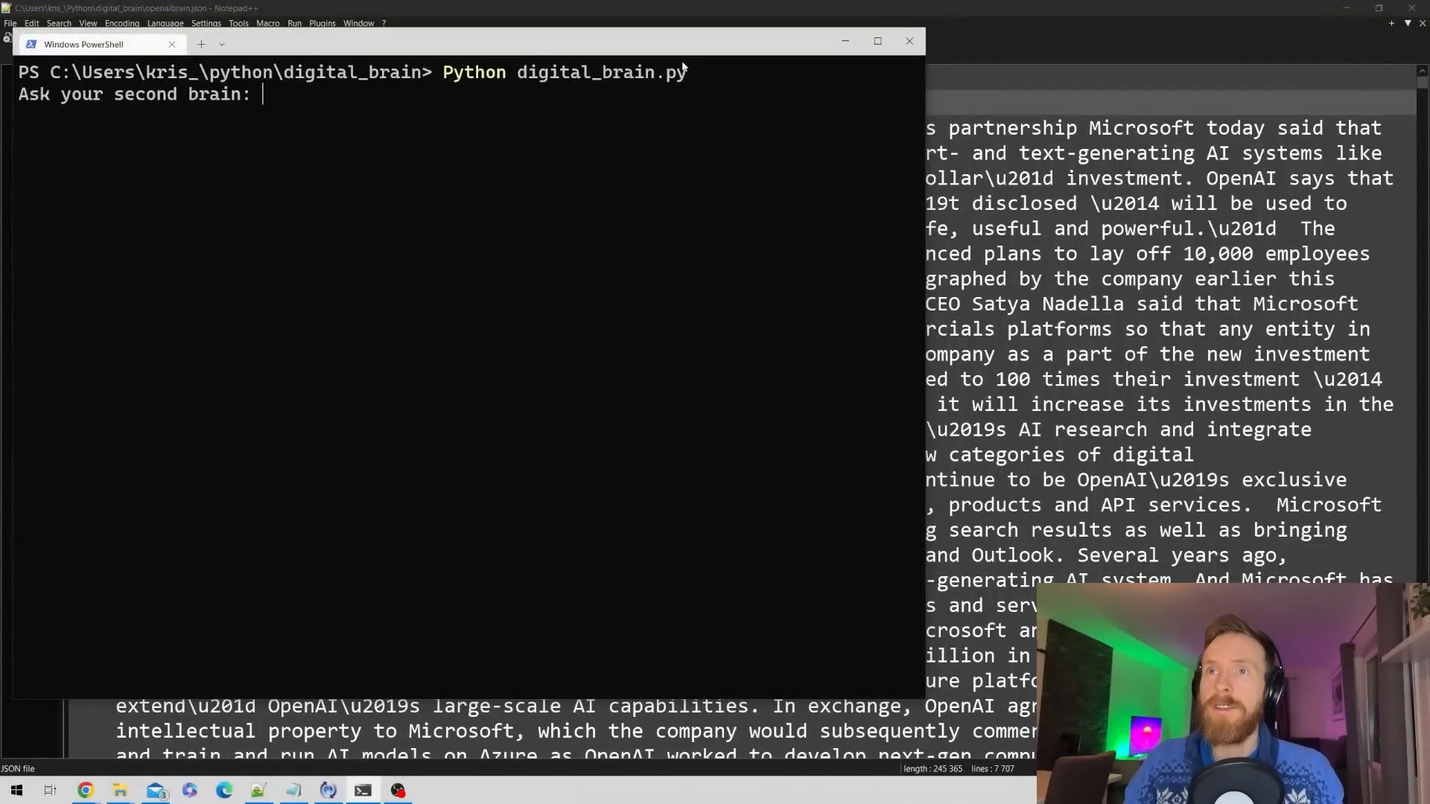
pyautogui.write('What happend to OpenAI in 2023?')
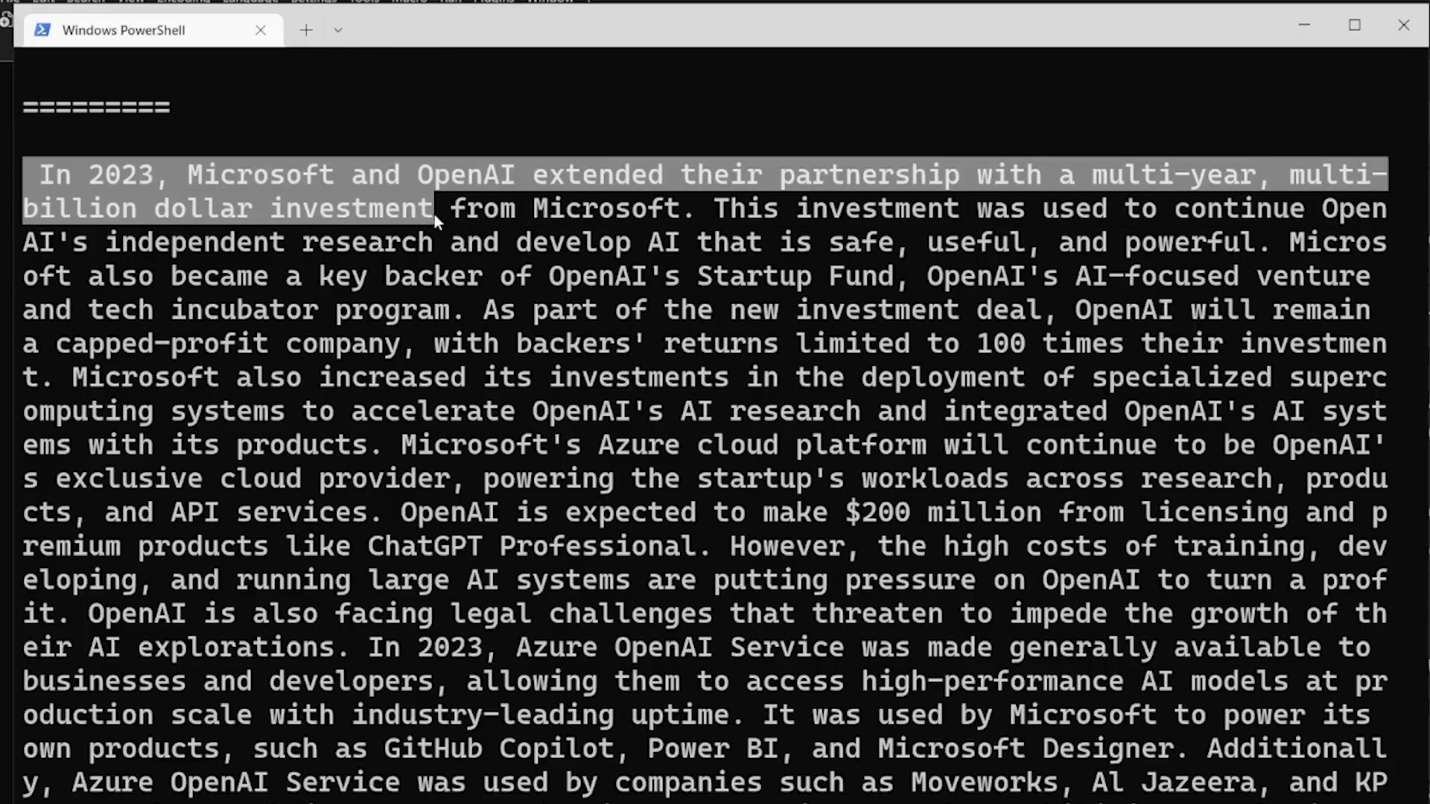
pyautogui.click(715, 216)
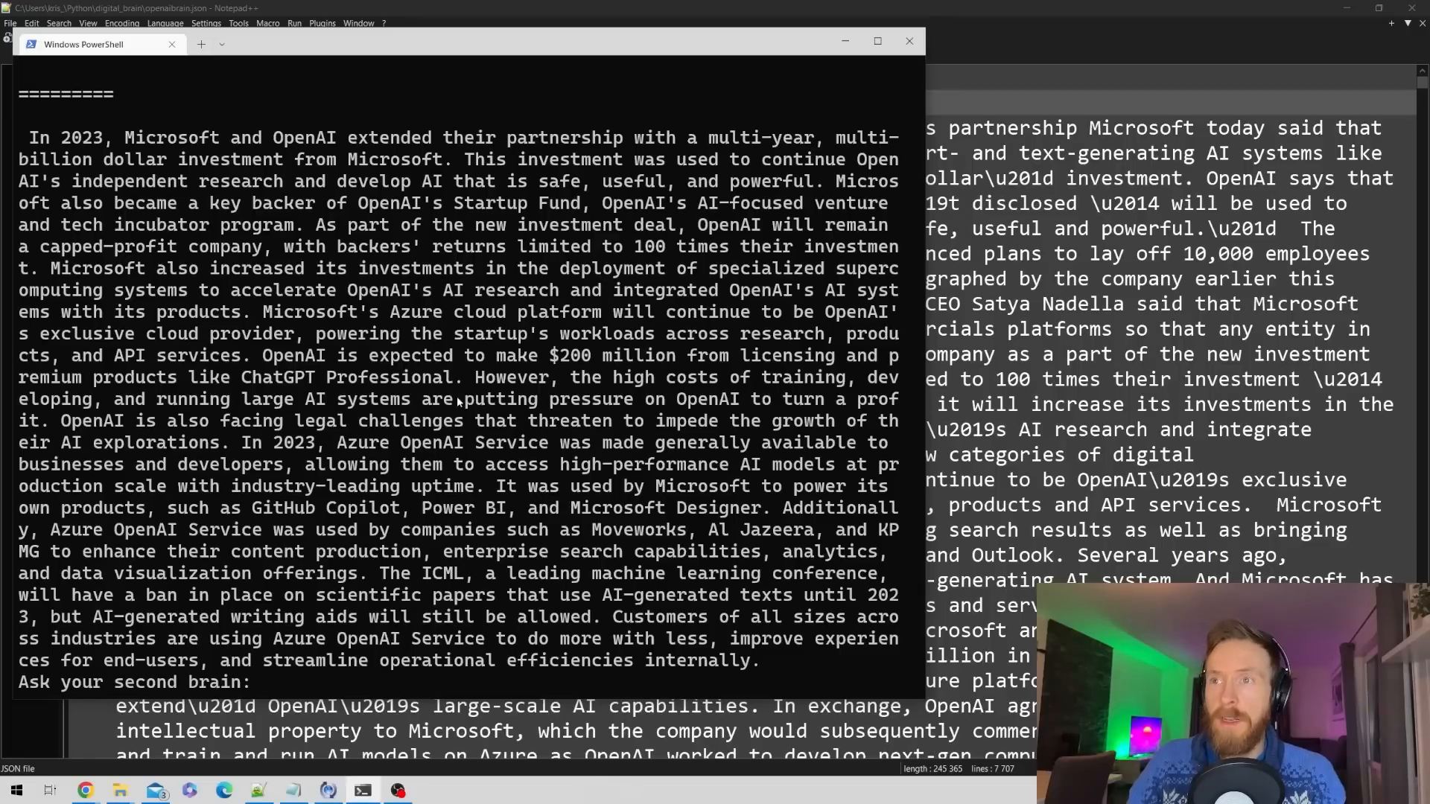
pyautogui.doubleClick(301, 311)
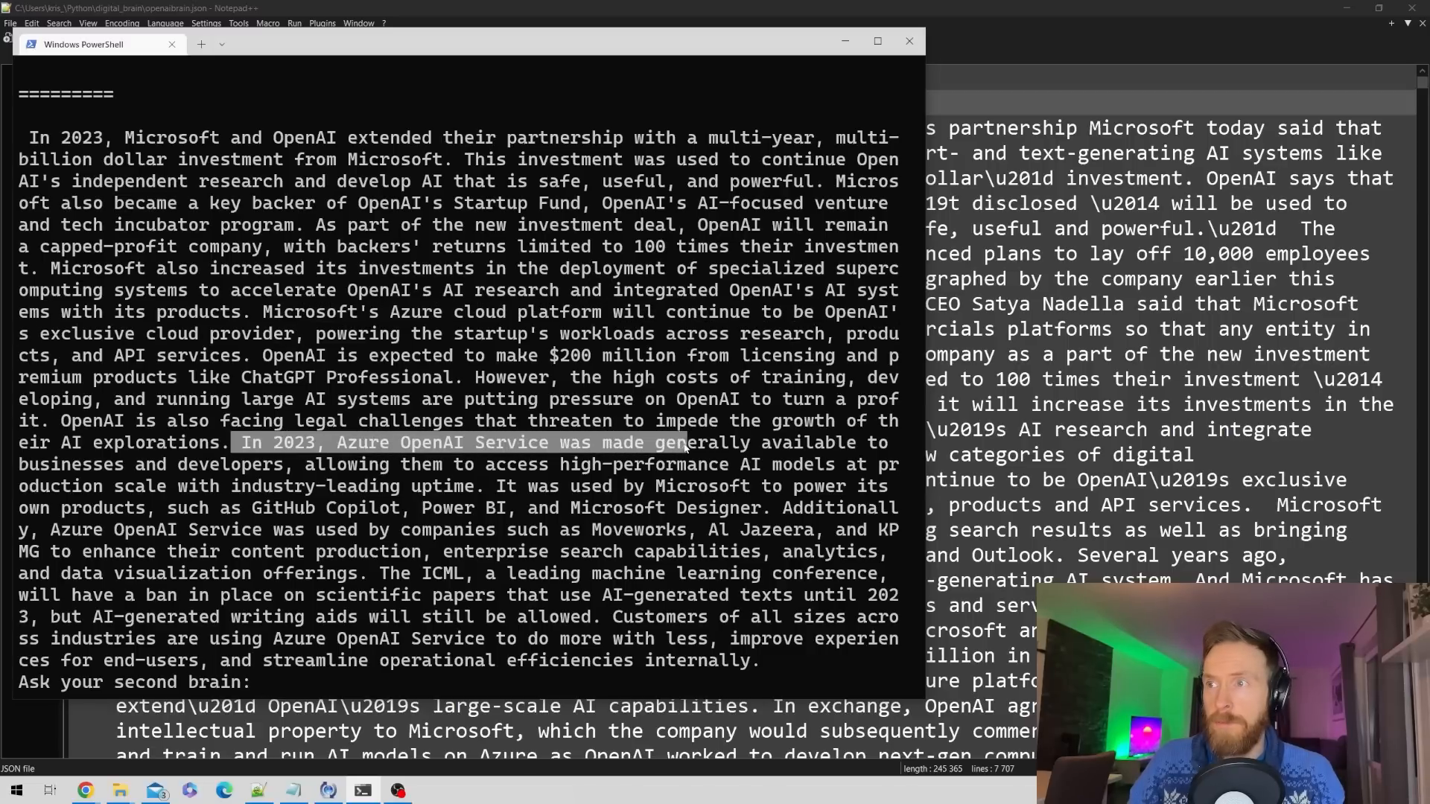
pyautogui.moveTo(684, 442); pyautogui.dragTo(292, 464)
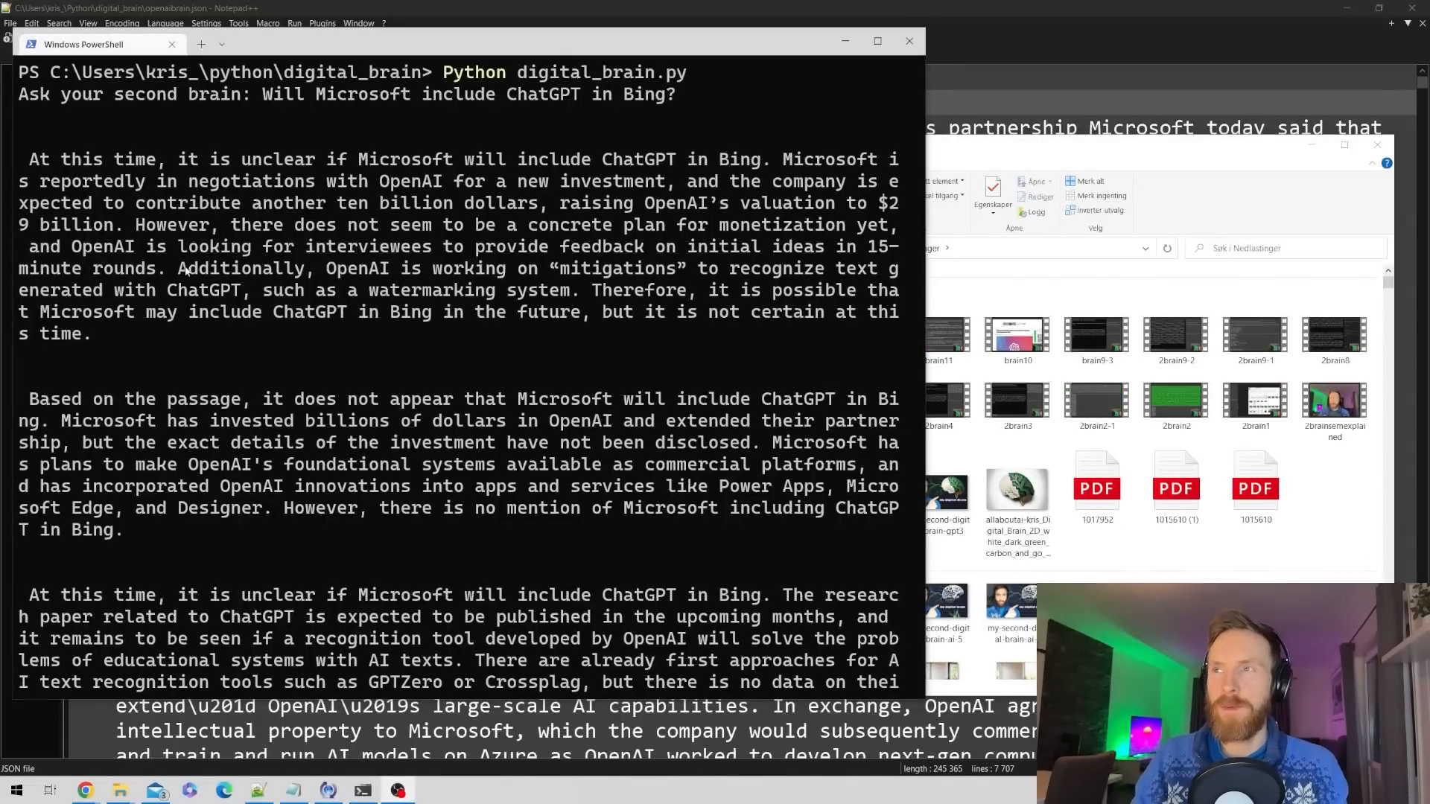
# Step: Highlight the opening sentence of the first Bing answer, then scroll down the answers
pyautogui.moveTo(30, 158); pyautogui.dragTo(133, 180)
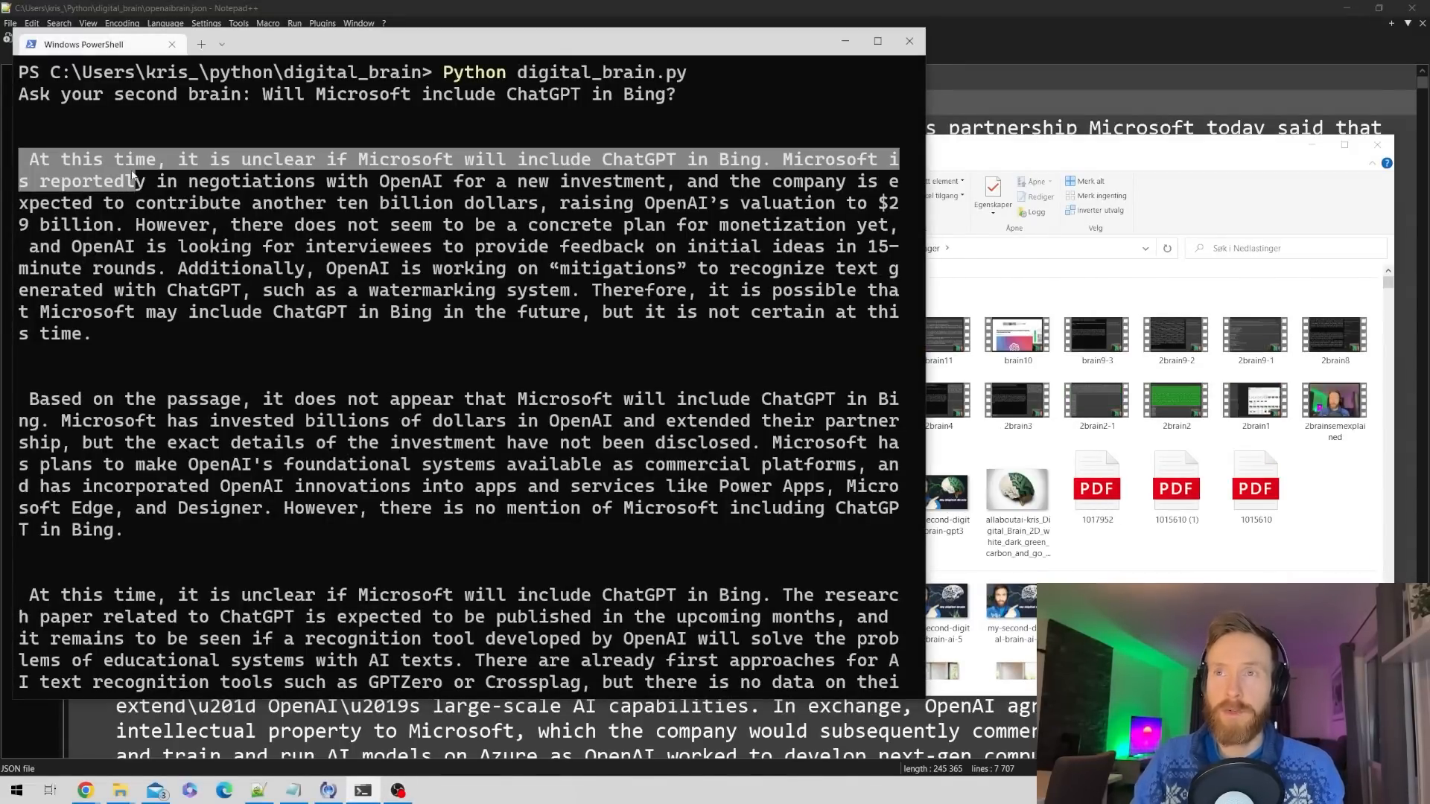
pyautogui.click(877, 41)
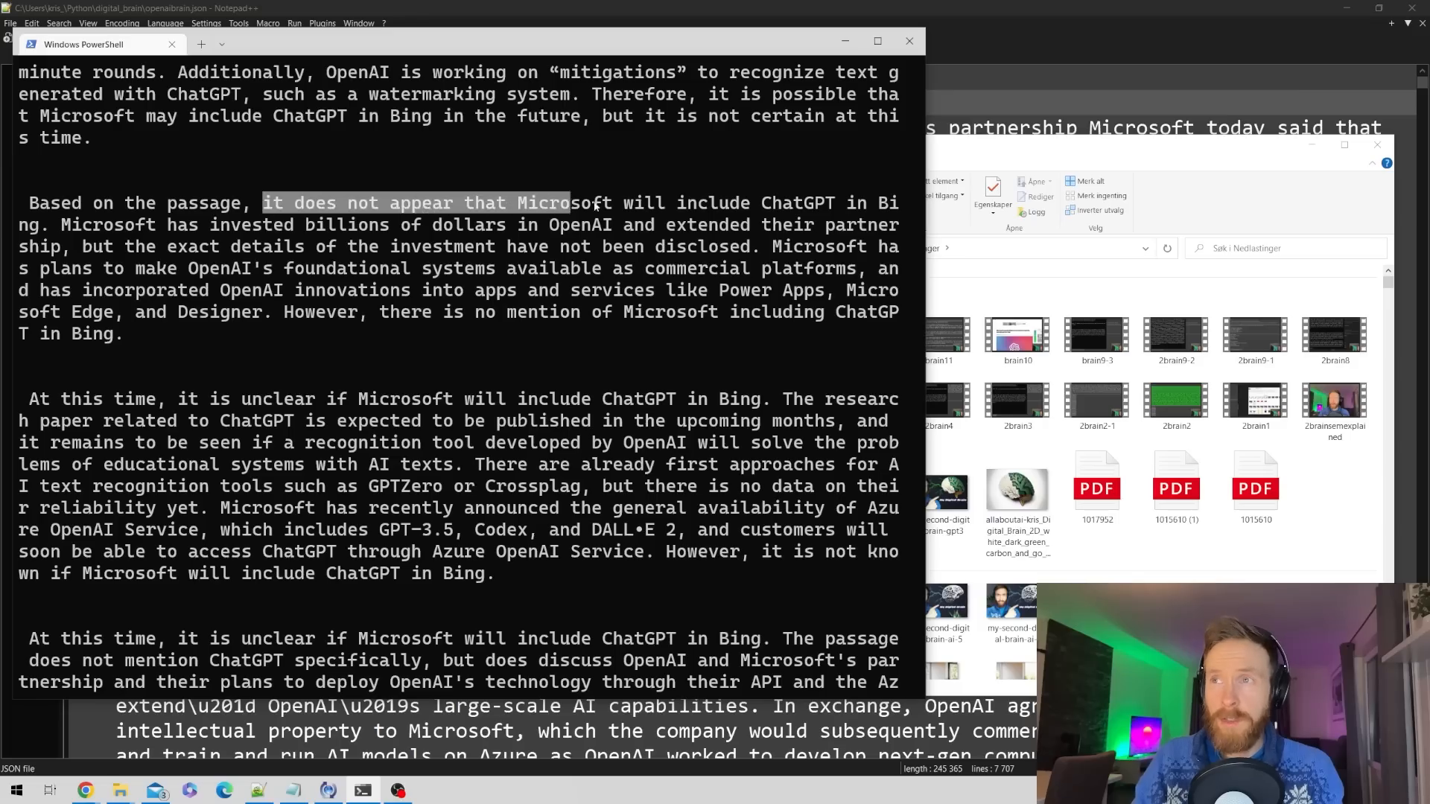
pyautogui.scroll(-3)
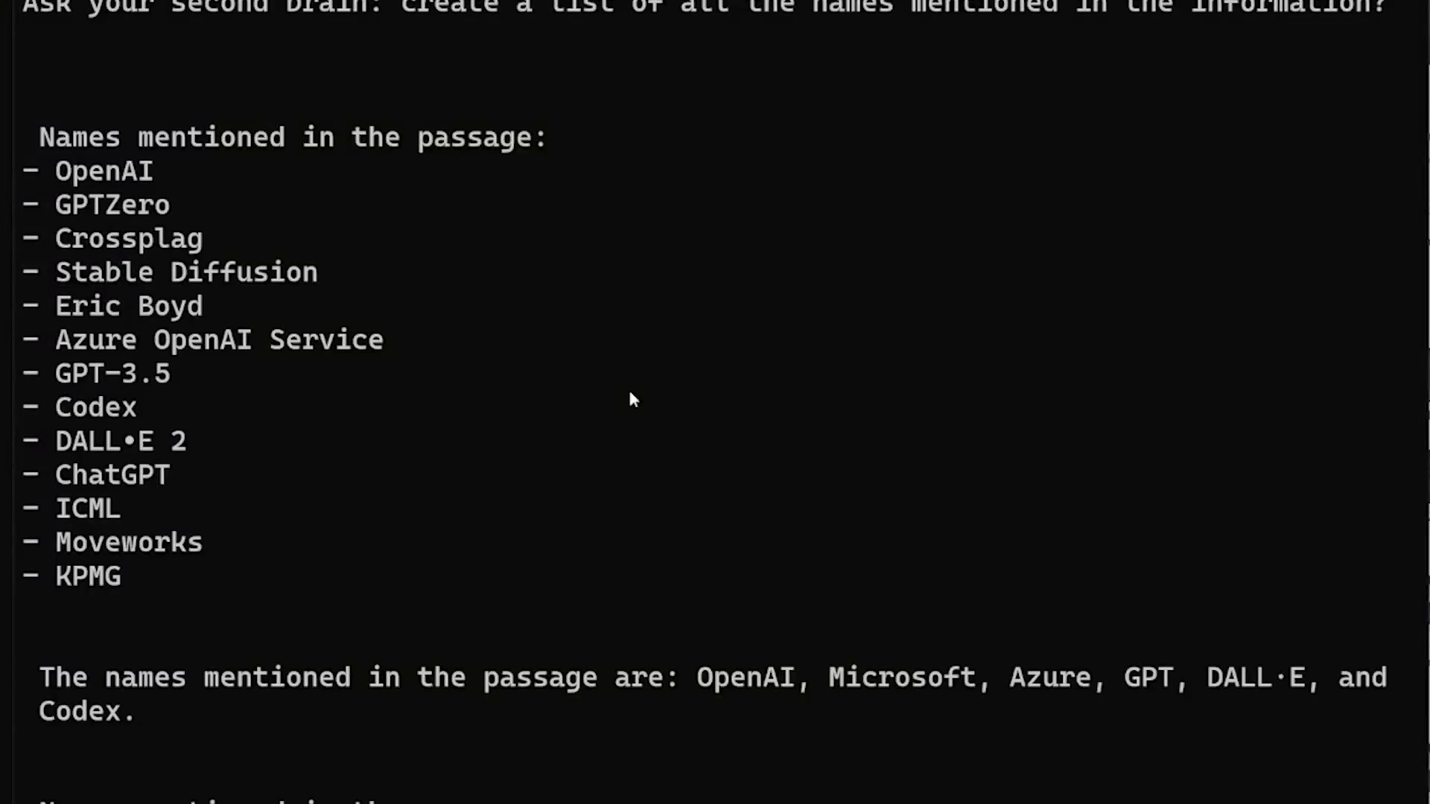
pyautogui.moveTo(67, 177)
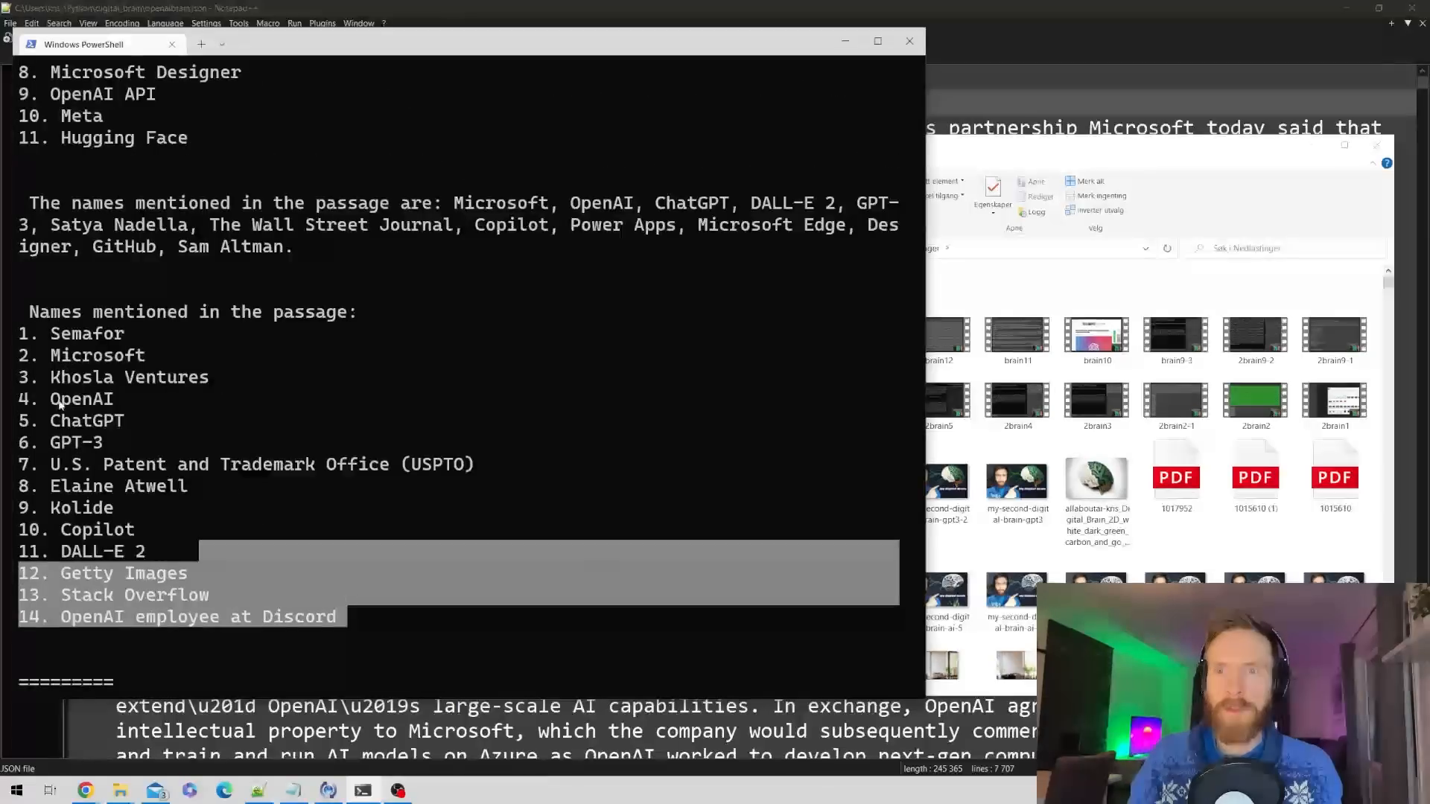
# Step: Highlight names such as GitHub and Sam Altman in the returned name lists
pyautogui.click(316, 603)
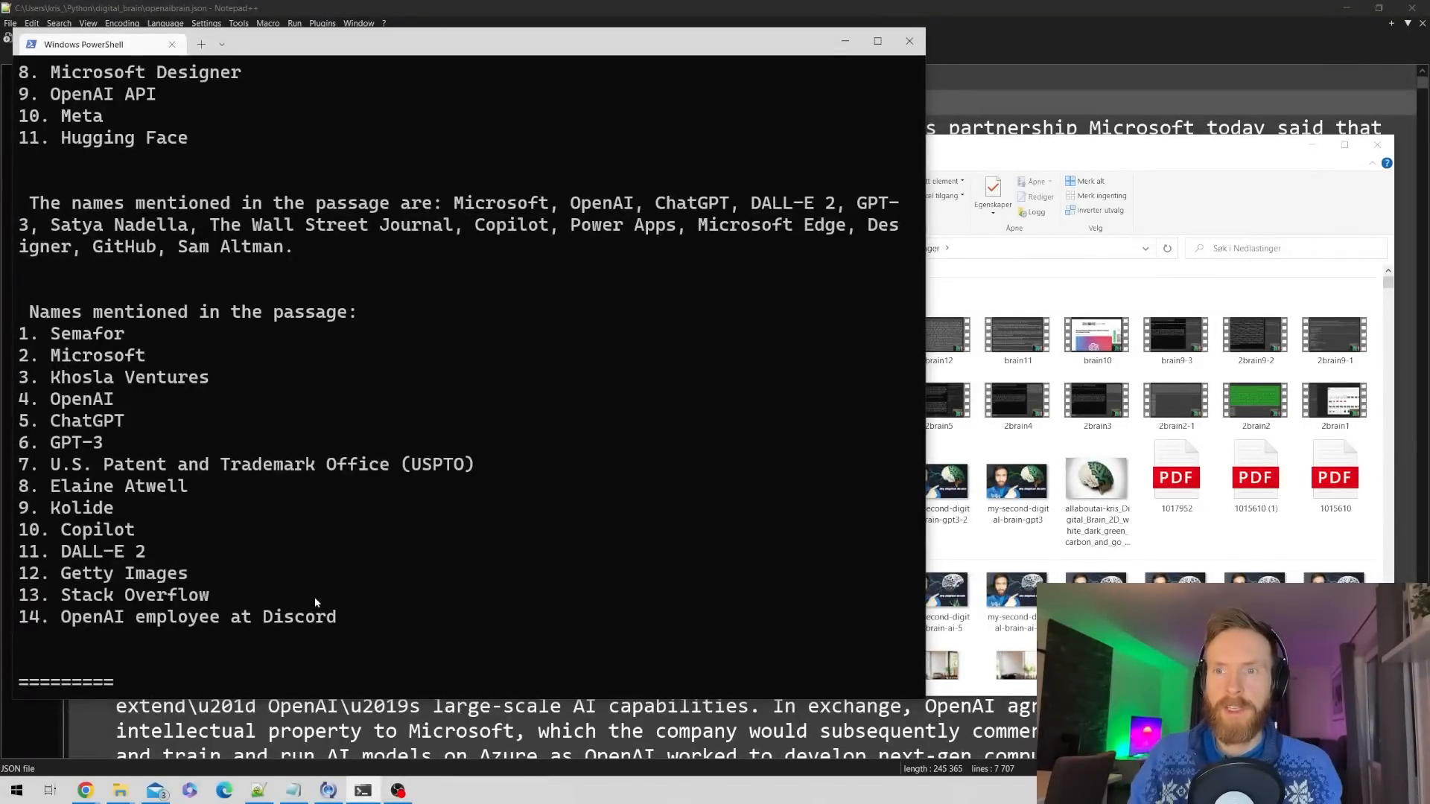
pyautogui.moveTo(85, 247); pyautogui.dragTo(295, 247)
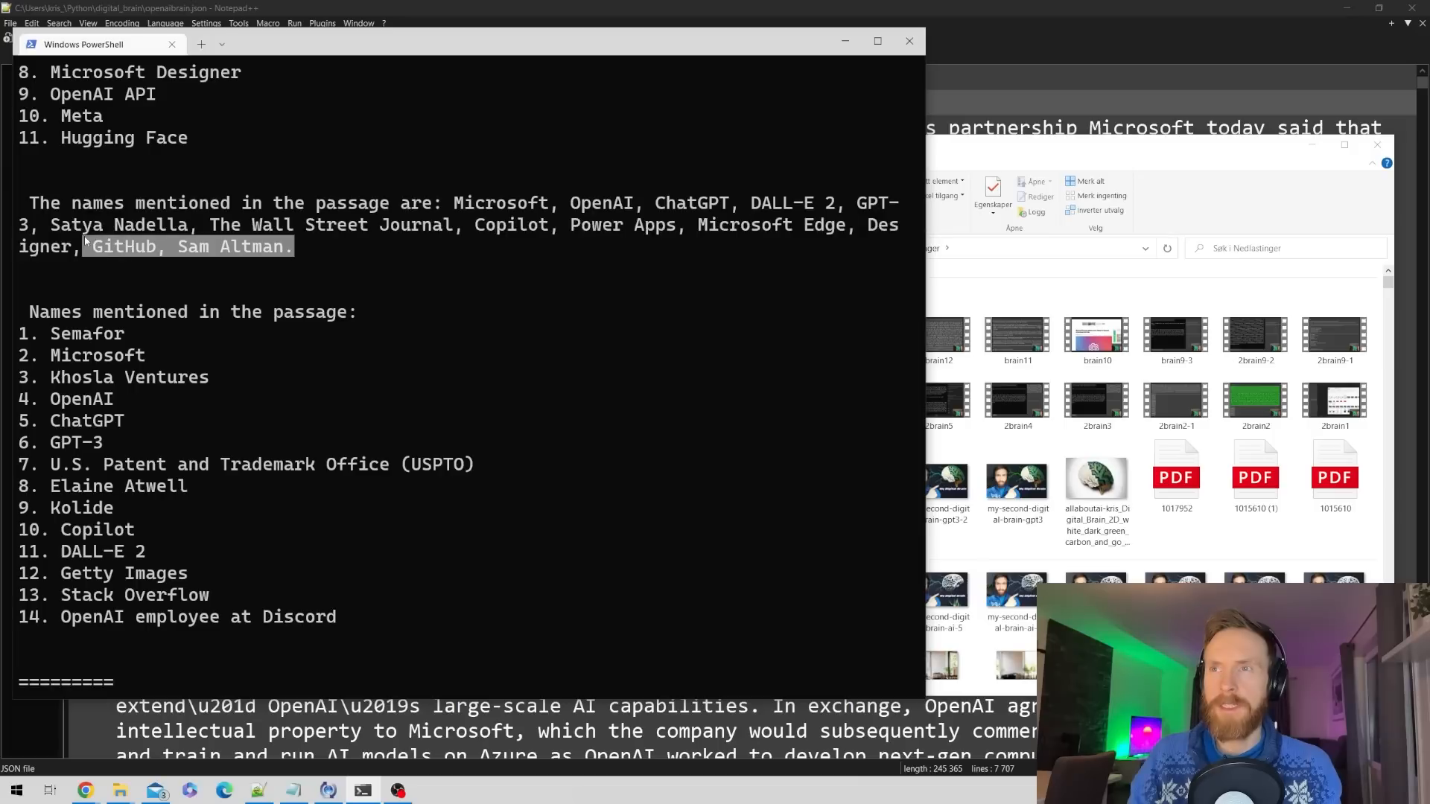
pyautogui.click(467, 368)
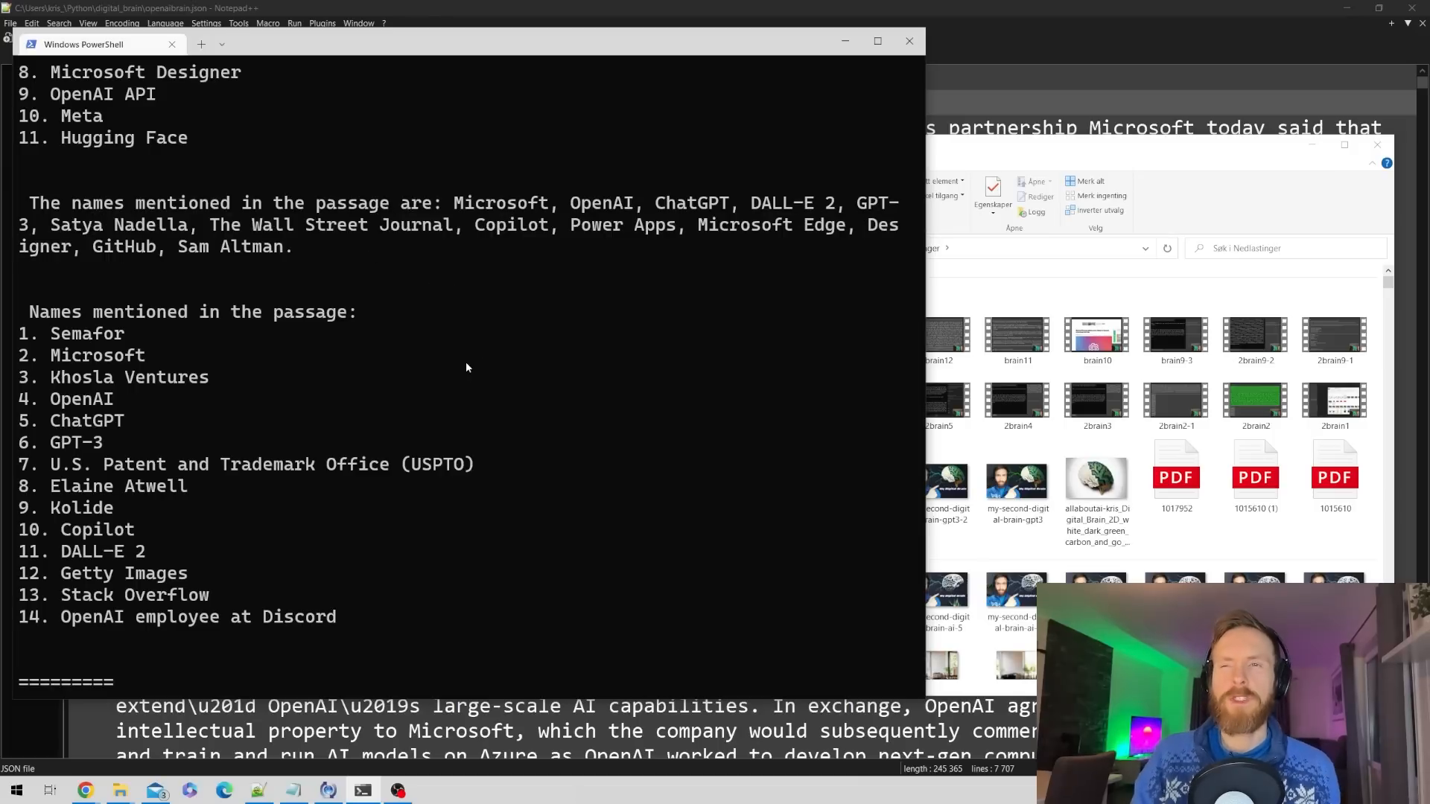
pyautogui.moveTo(482, 421)
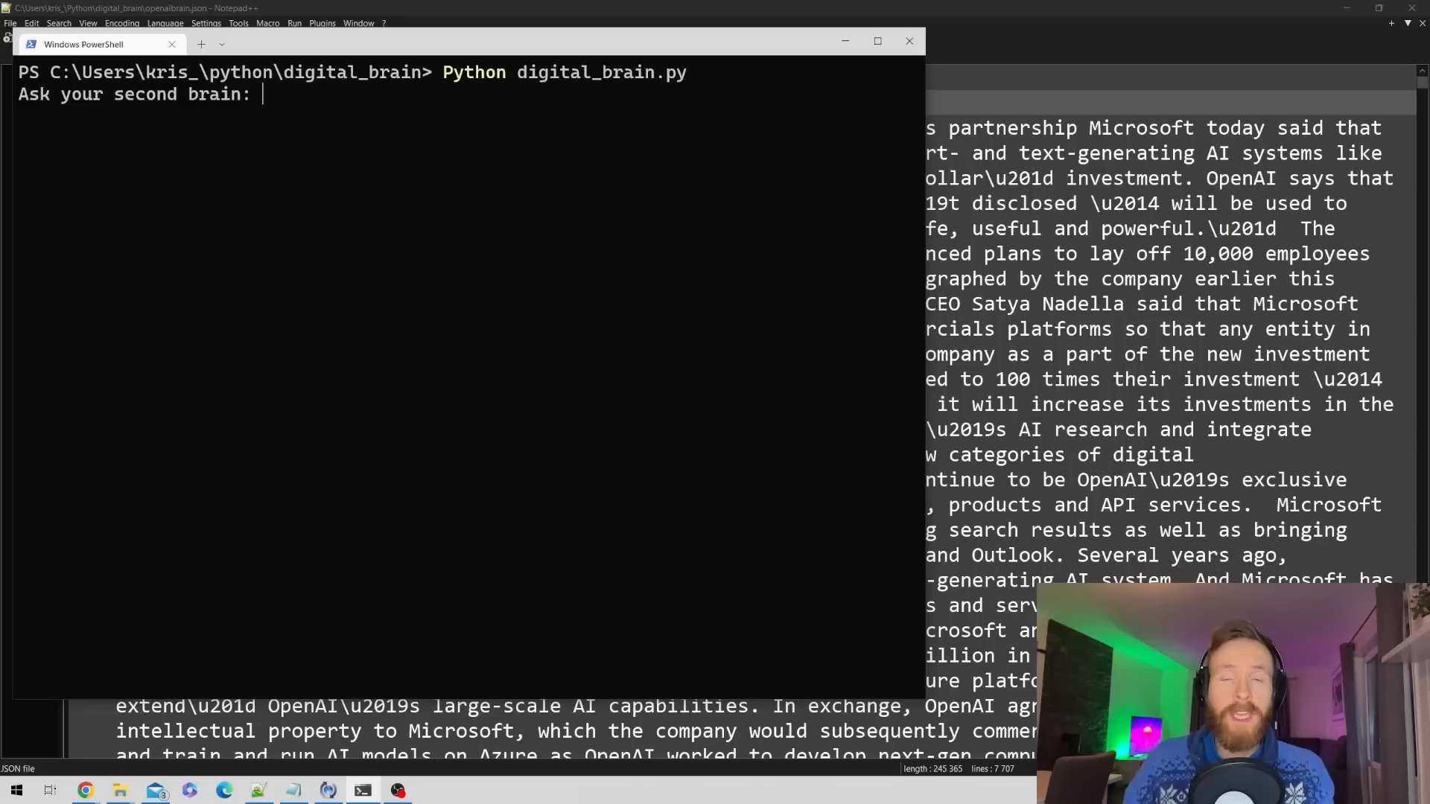
# Step: Ask 'what is the price of ChatGPT pro?' and highlight the answer saying the price isn't specified
pyautogui.write('what is the price of ChatGPT pro?')
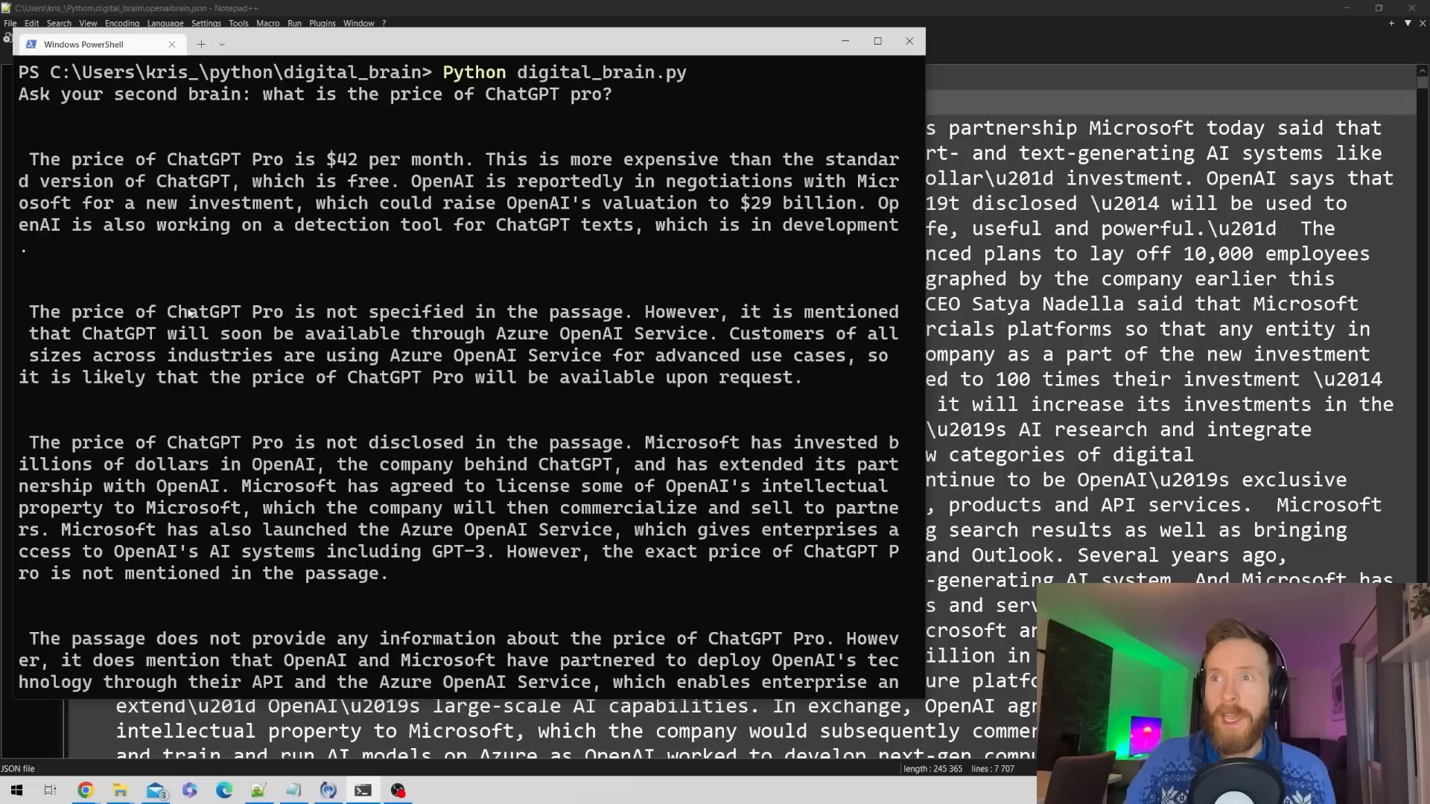
pyautogui.moveTo(142, 312); pyautogui.dragTo(570, 312)
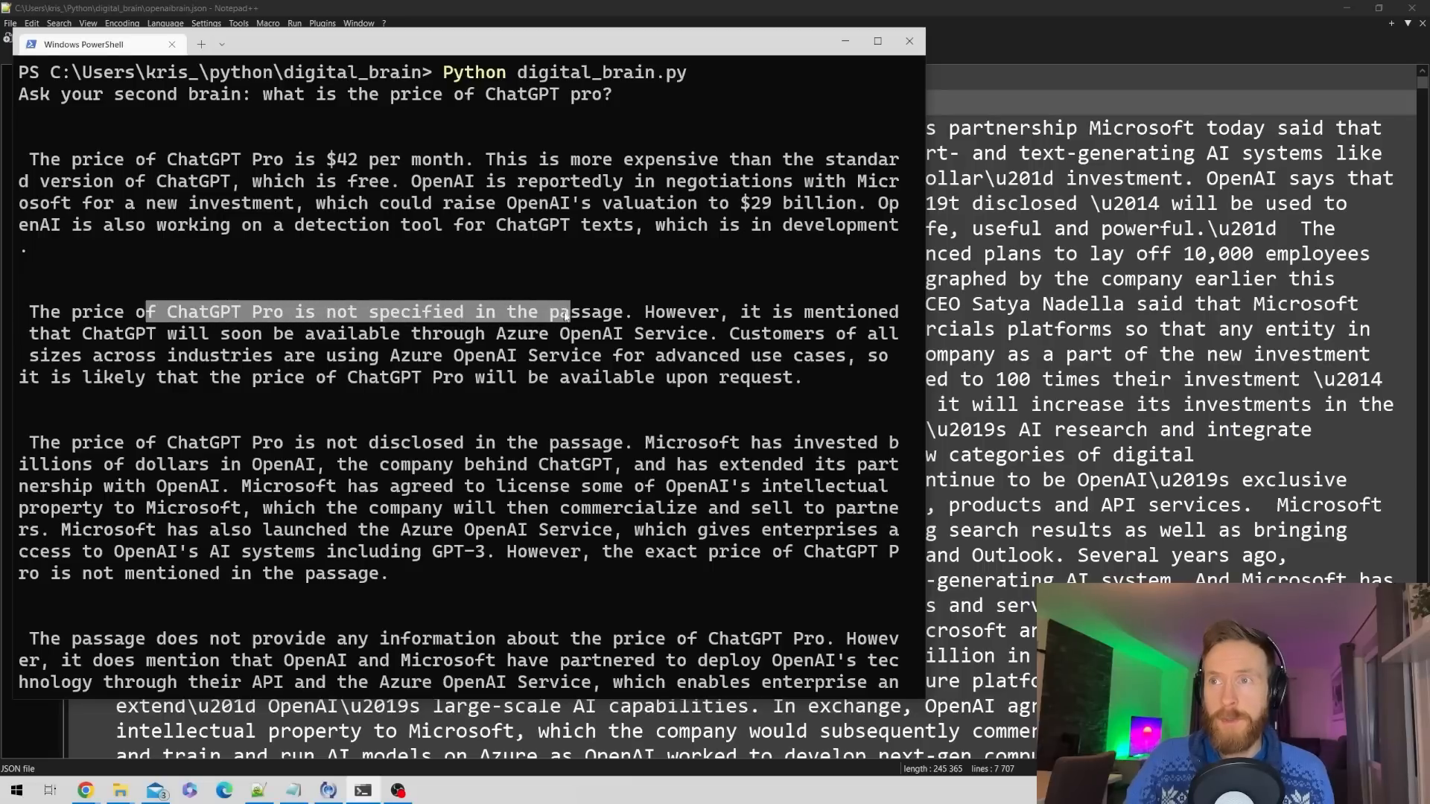
pyautogui.scroll(-3)
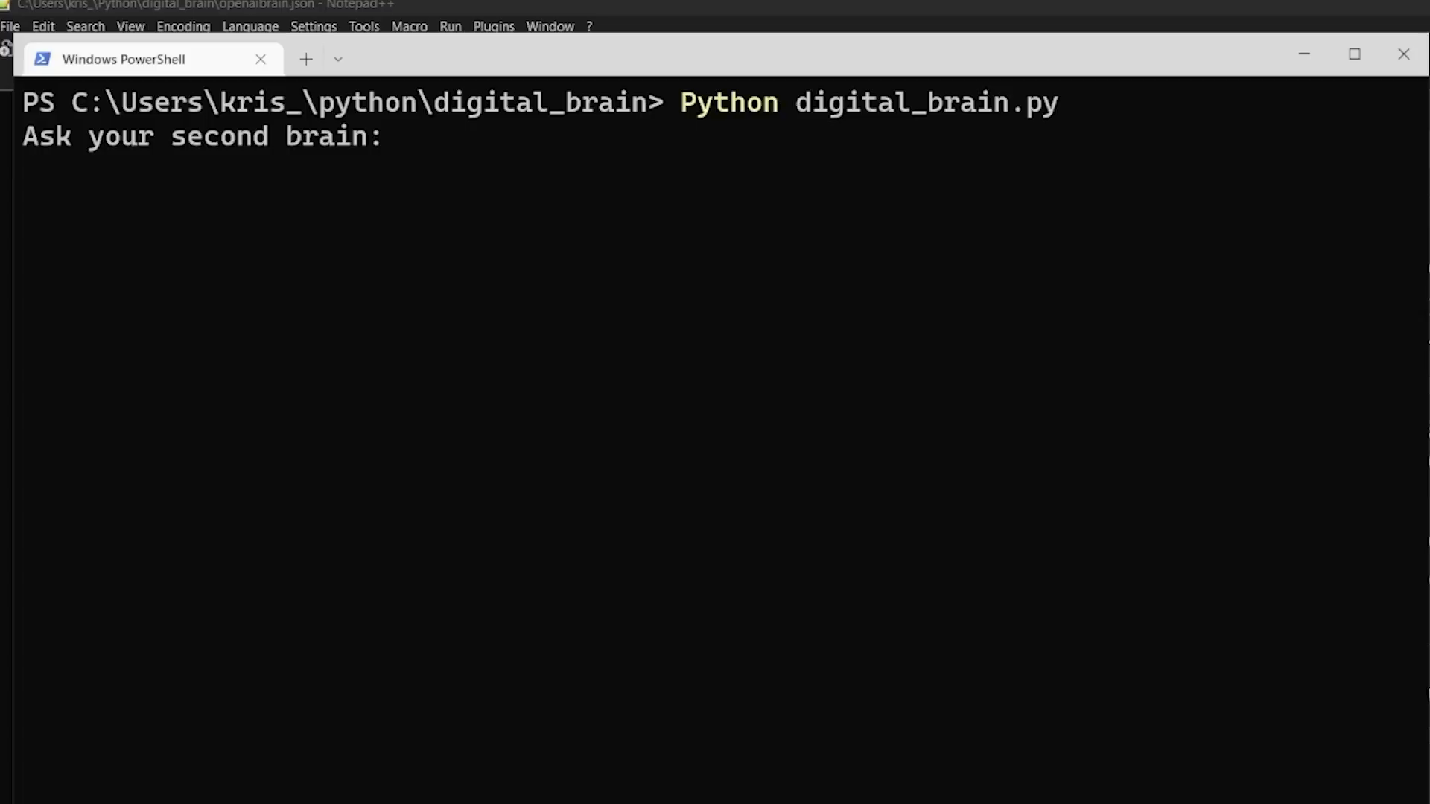
# Step: Ask 'write a concise summary of responsible AI' and highlight the partnership sentence
pyautogui.write('write a concise summary of responsible AI')
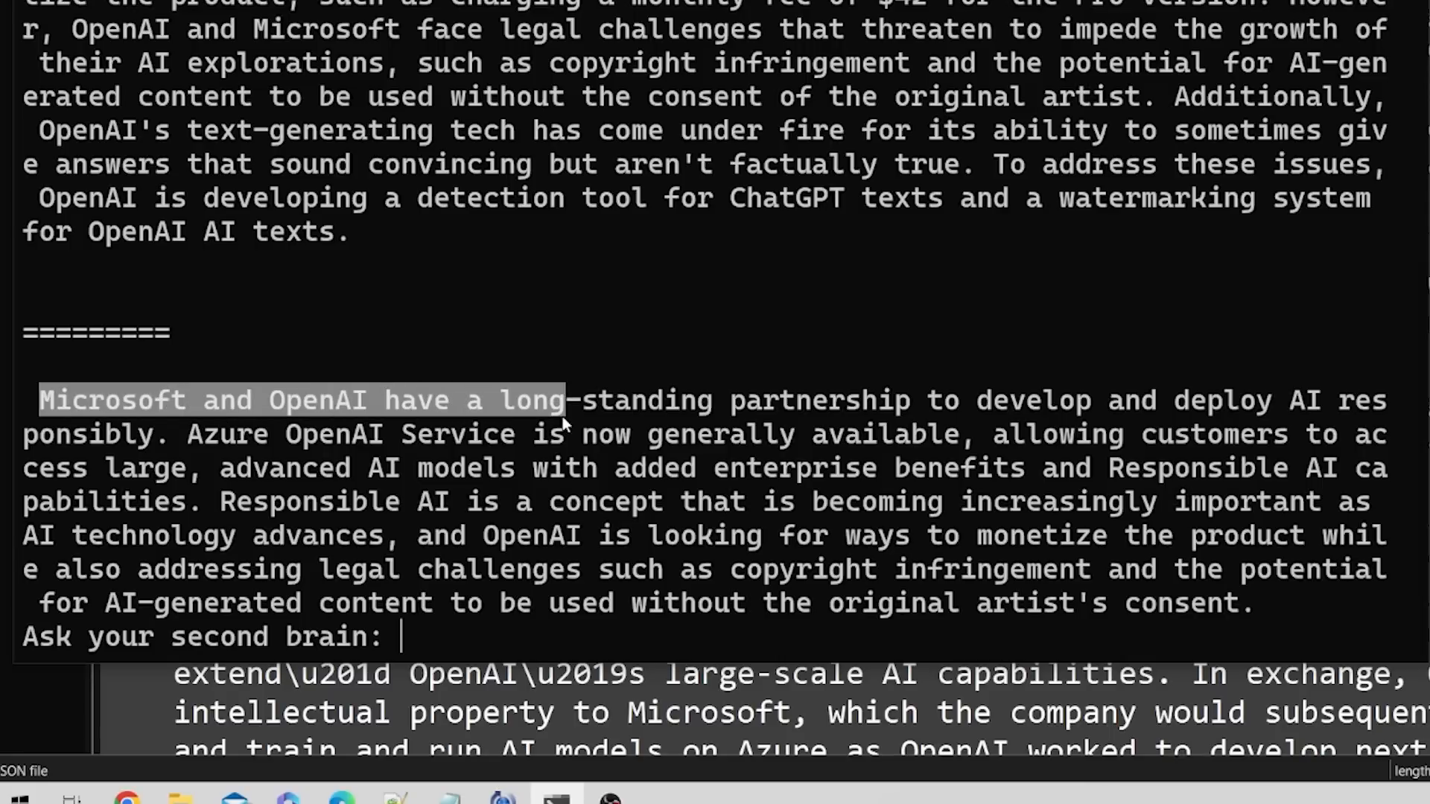
pyautogui.moveTo(565, 399); pyautogui.dragTo(1076, 400)
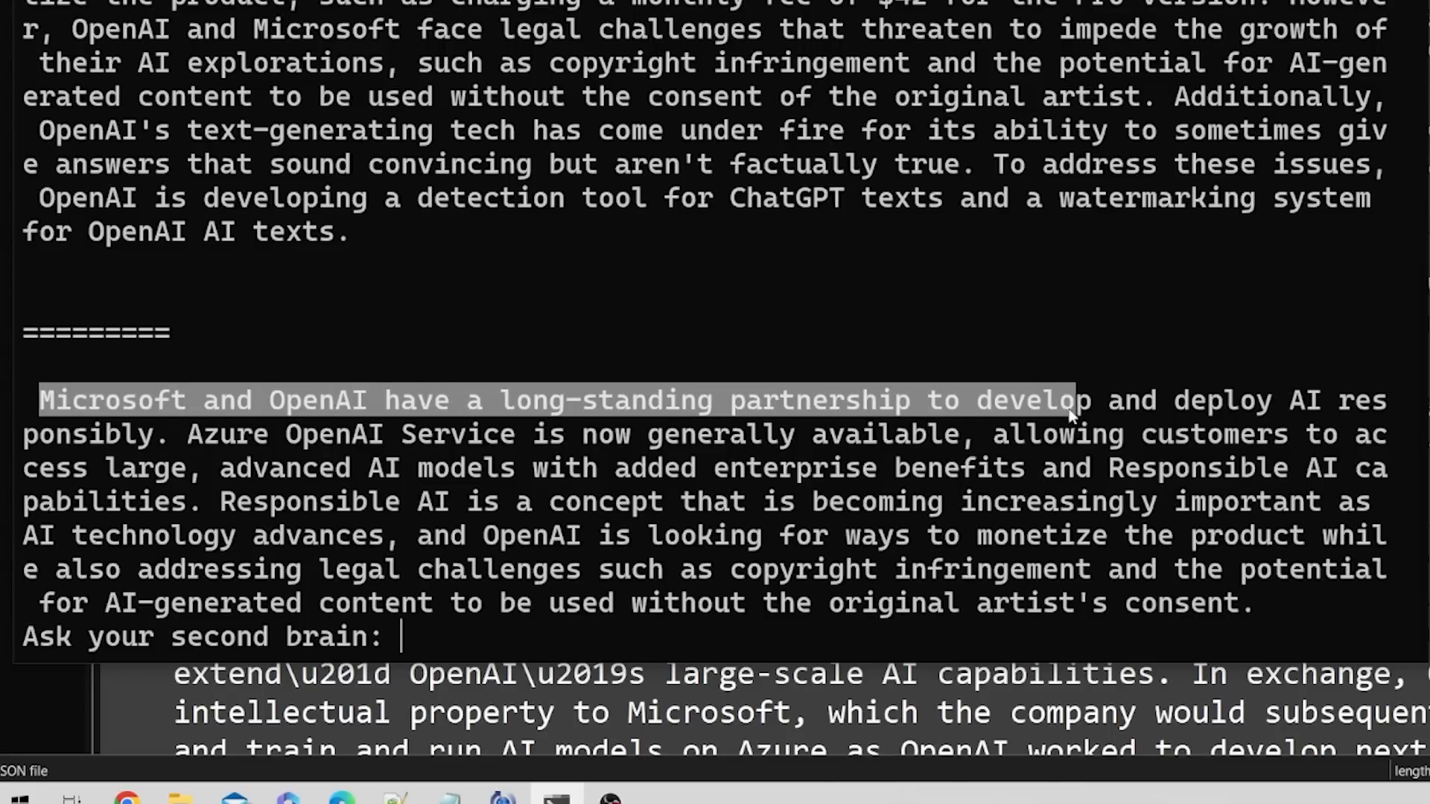